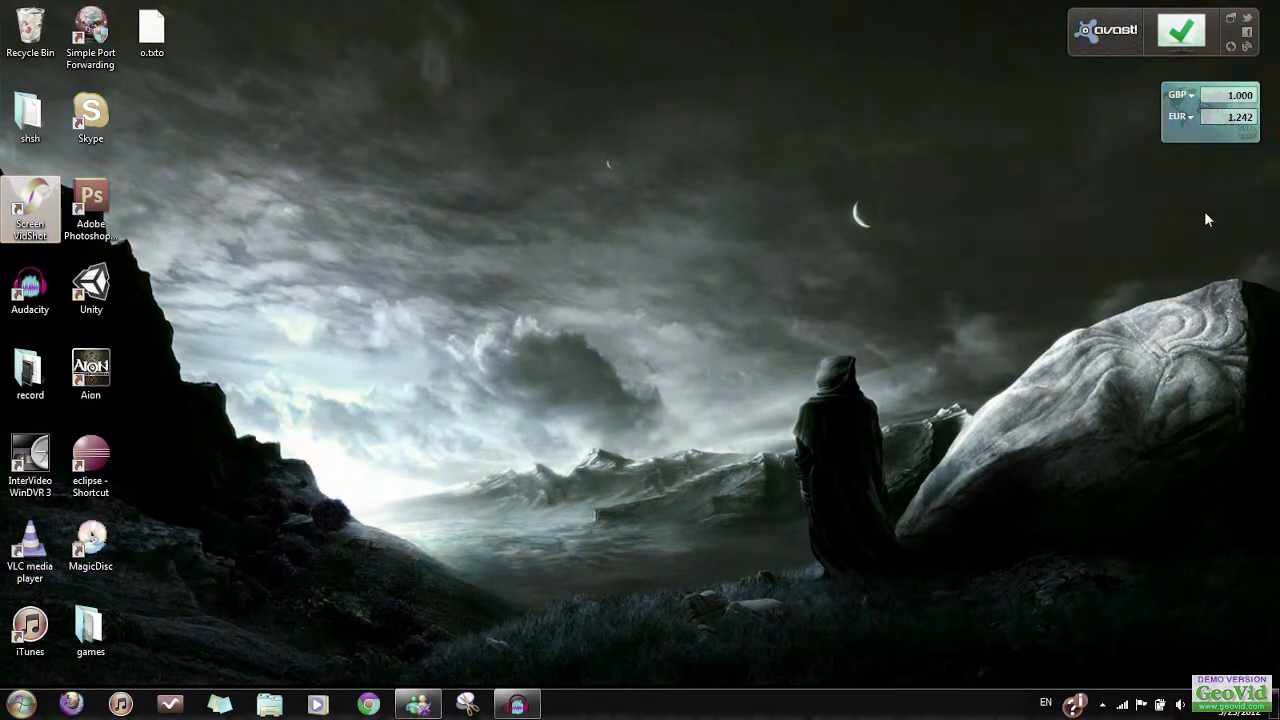
# Search the Start menu for 'device m' and launch Device Manager from the results
pyautogui.click(20, 703)
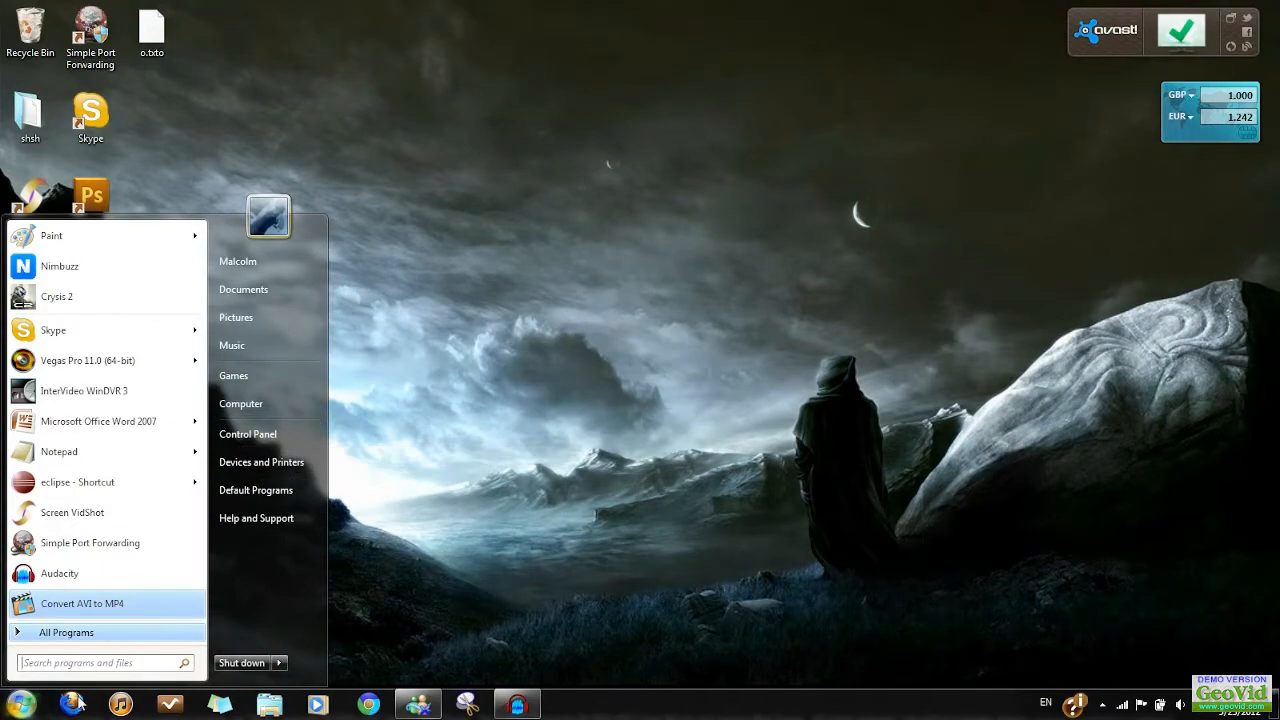
pyautogui.write('device manager')
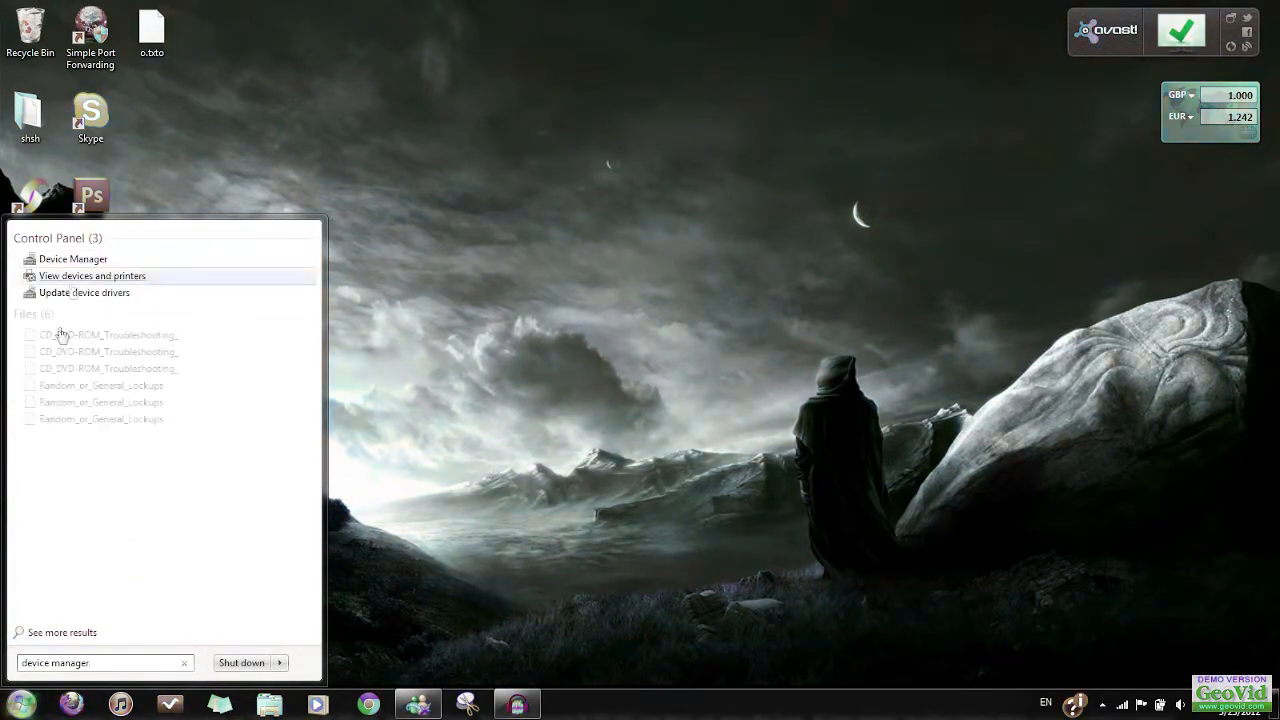
pyautogui.click(73, 259)
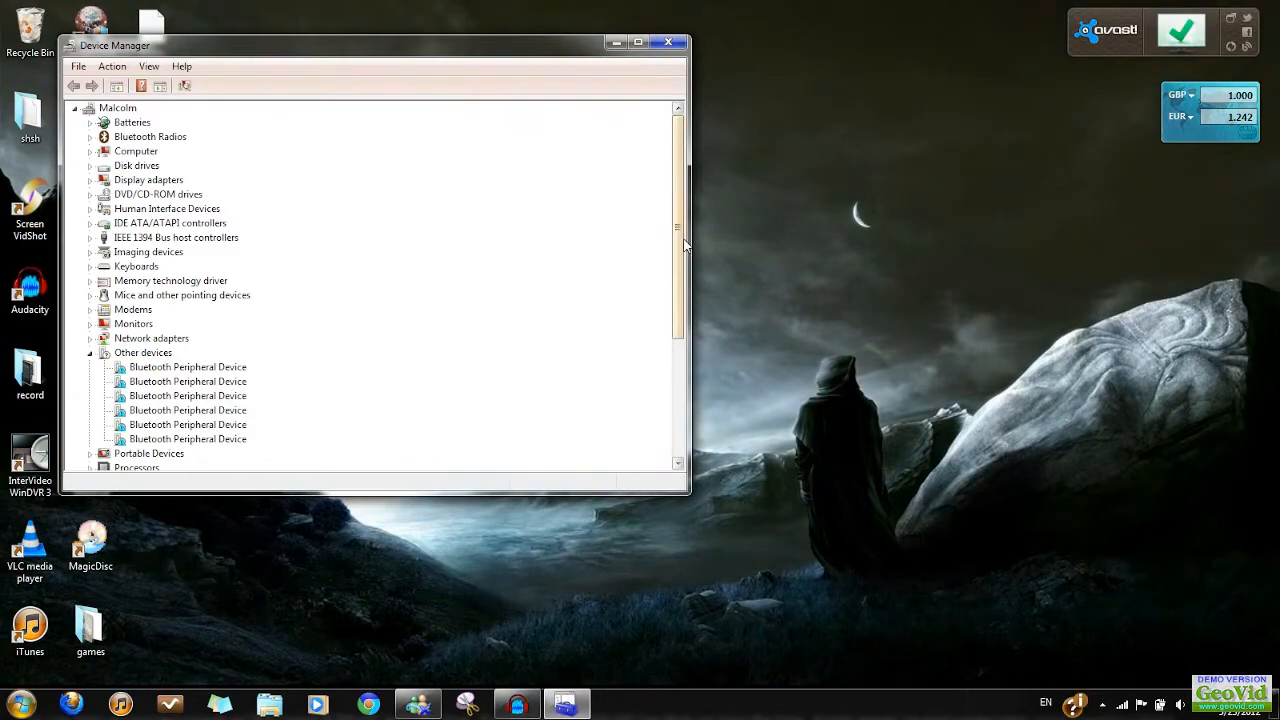
# From USB EMP Audio Device properties, start Update Driver on the Driver tab
pyautogui.scroll(-3)
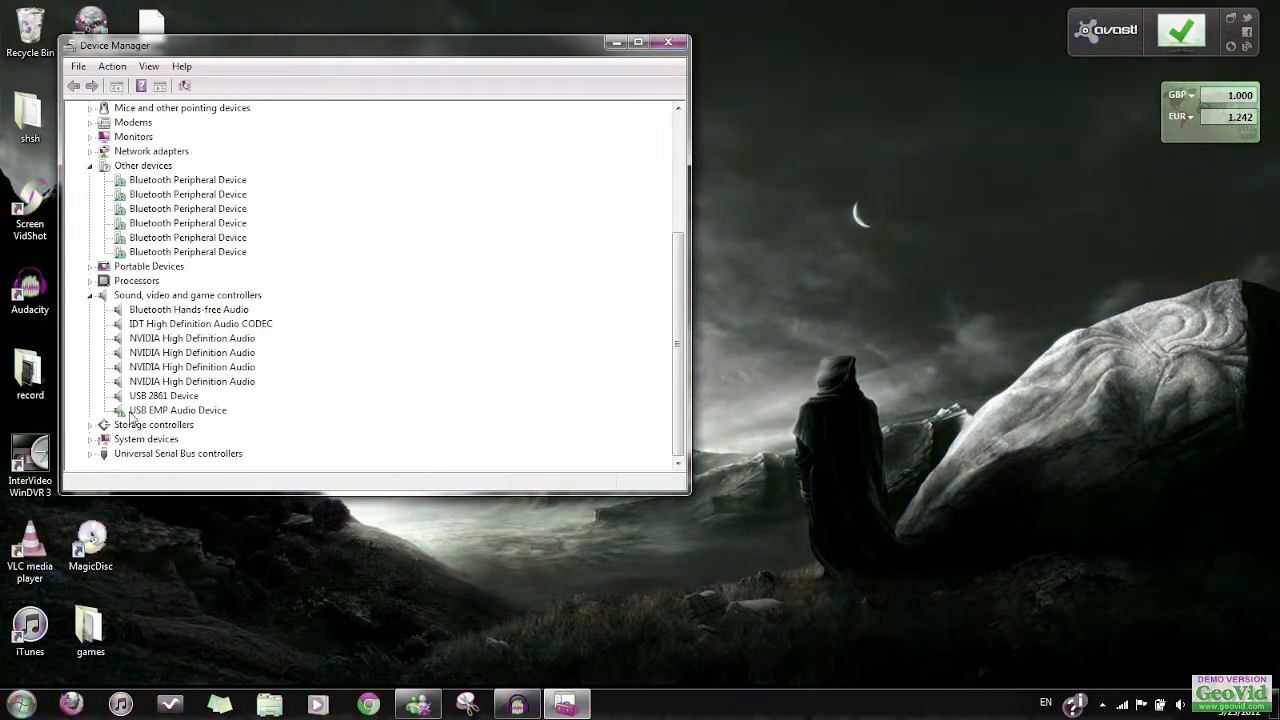
pyautogui.rightClick(177, 410)
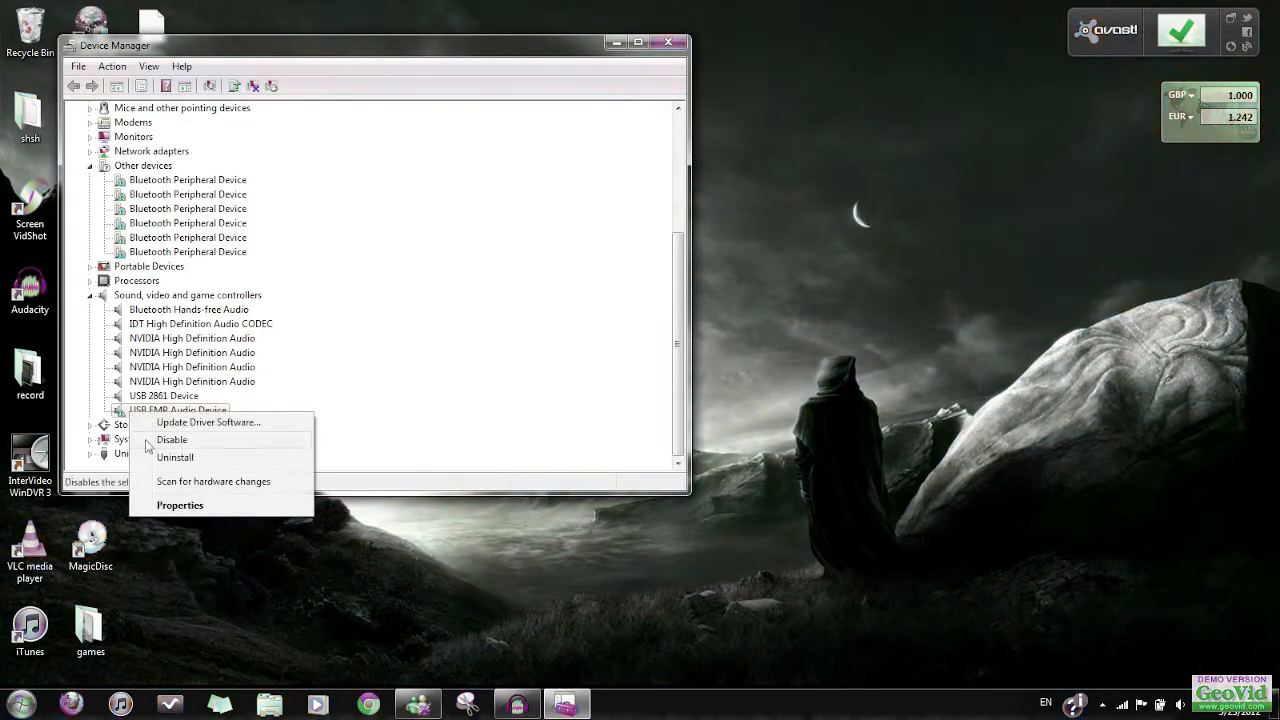
pyautogui.click(180, 505)
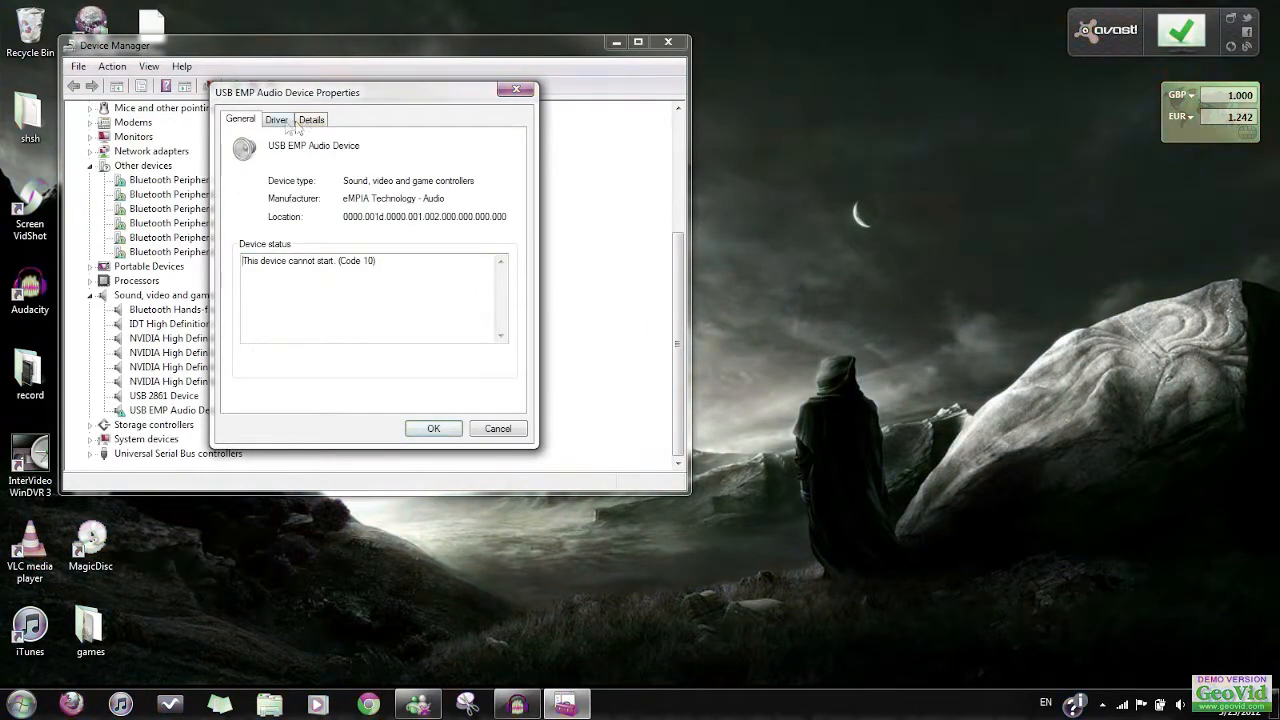
pyautogui.click(277, 119)
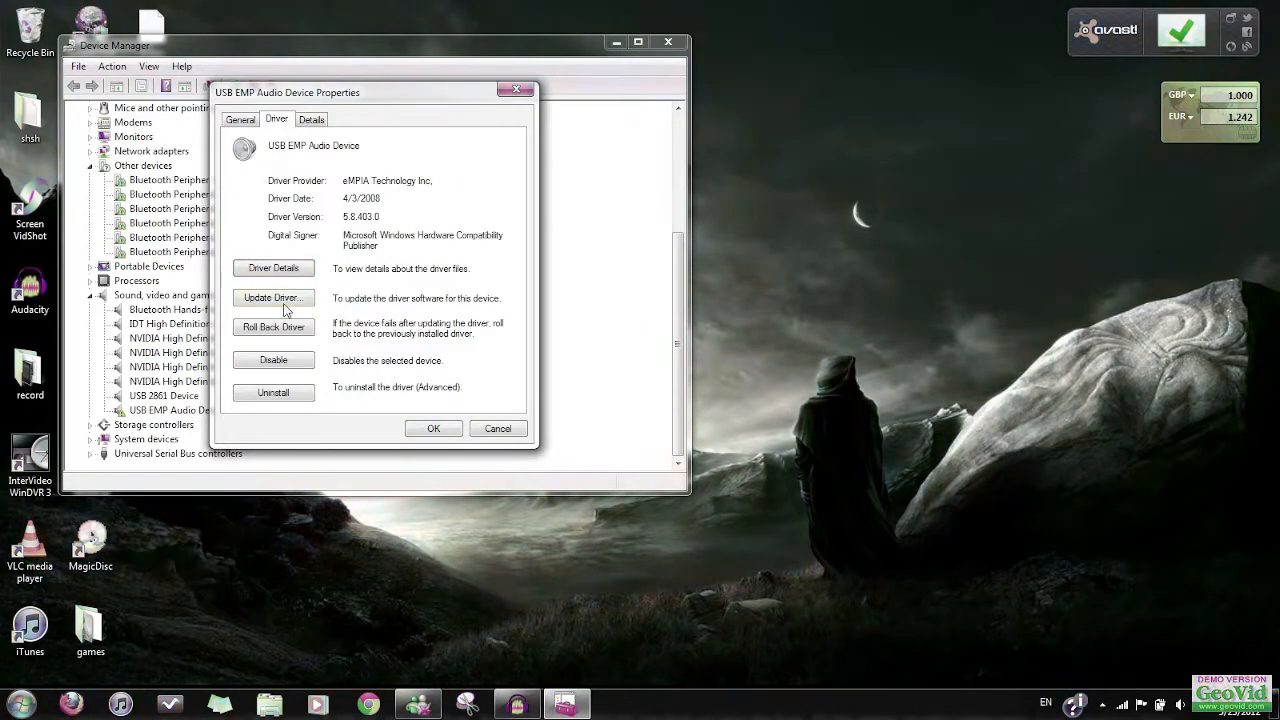
pyautogui.click(273, 298)
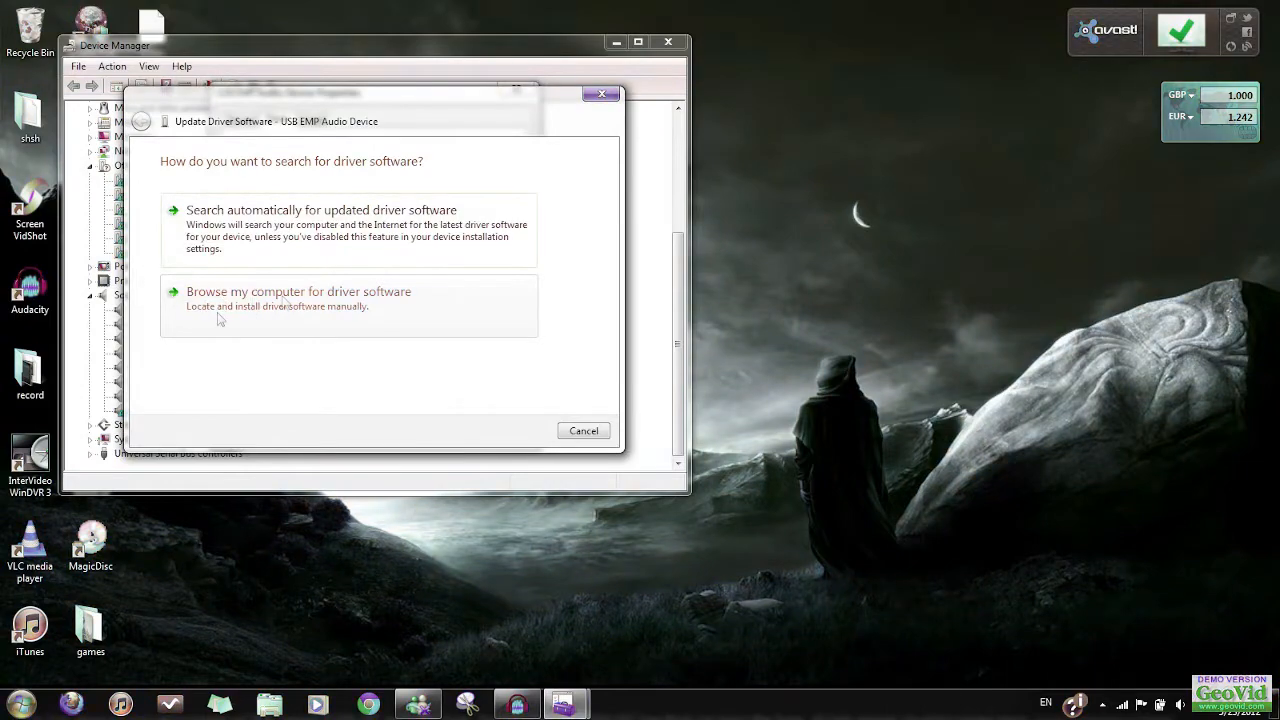
# Install the generic USB Audio Device driver manually, then close the device properties
pyautogui.click(298, 291)
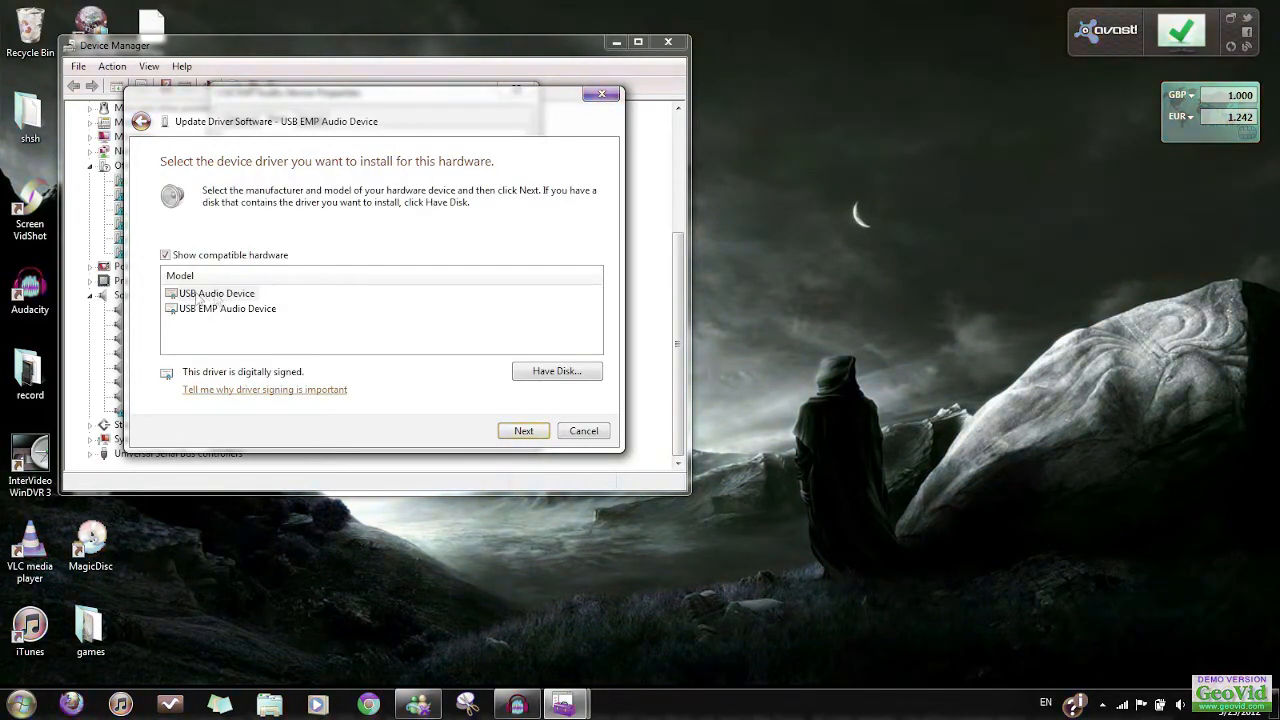
pyautogui.click(216, 293)
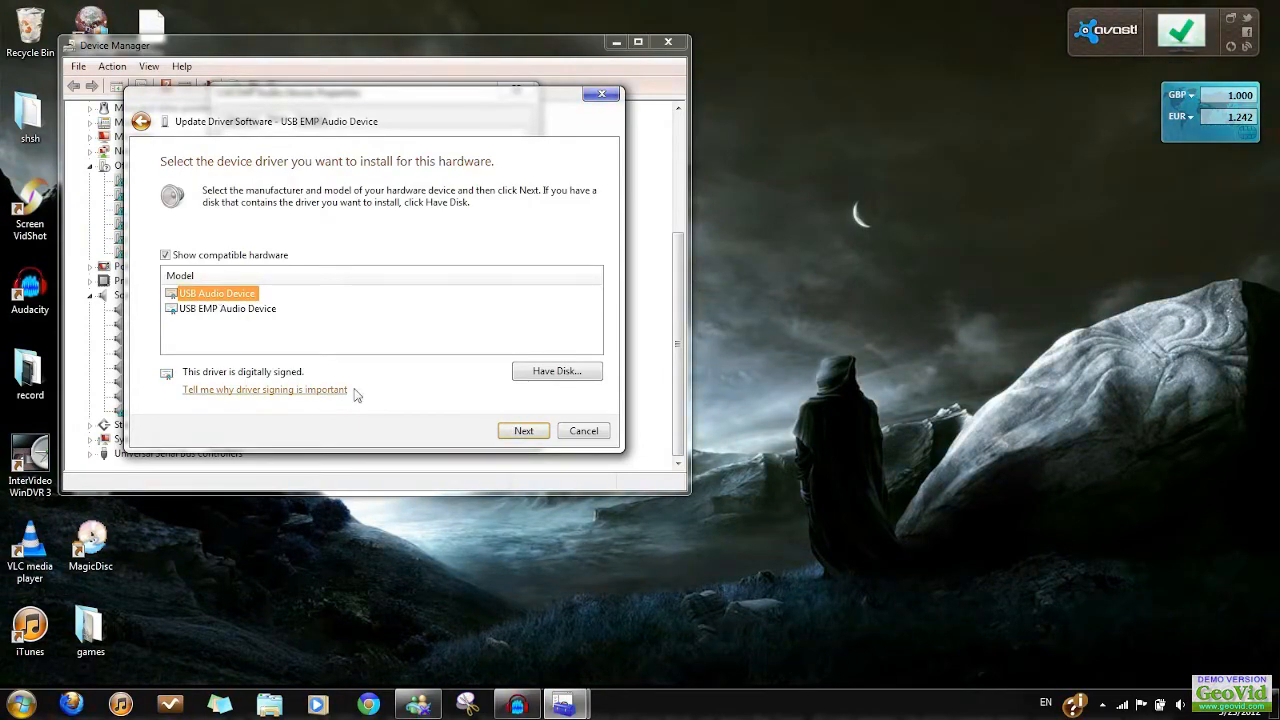
pyautogui.click(523, 430)
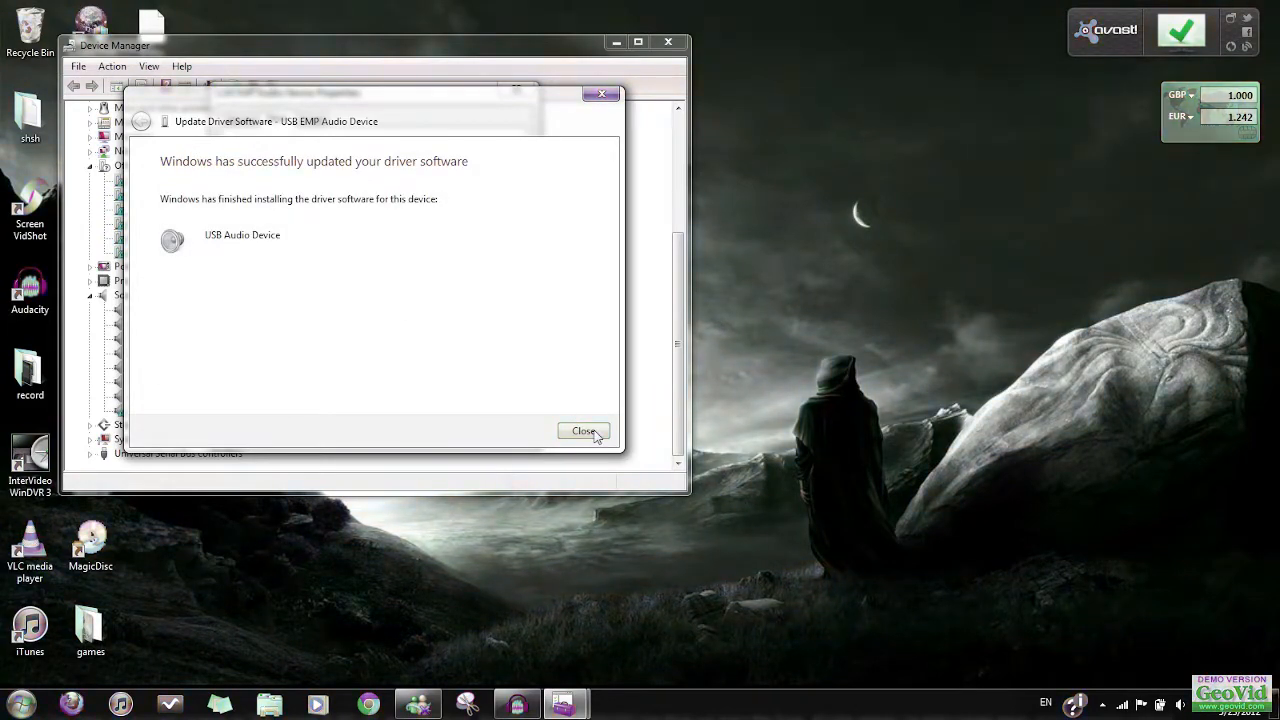
pyautogui.click(584, 430)
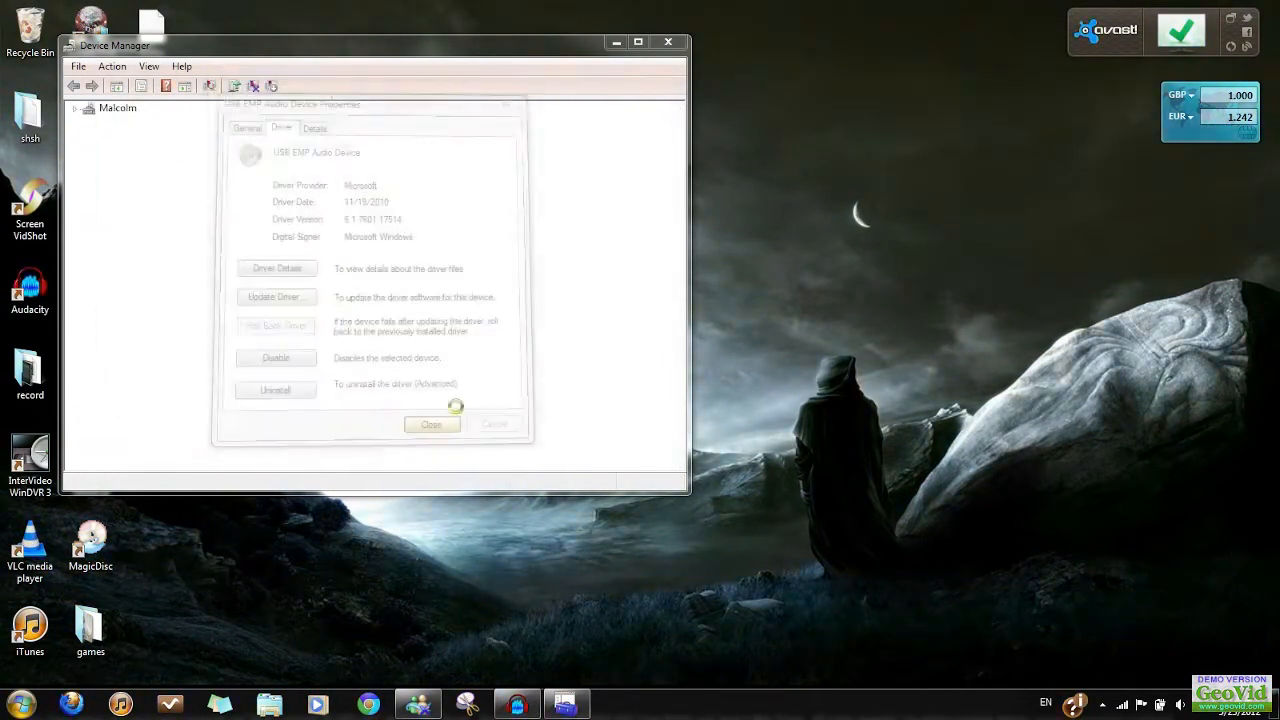
pyautogui.click(431, 424)
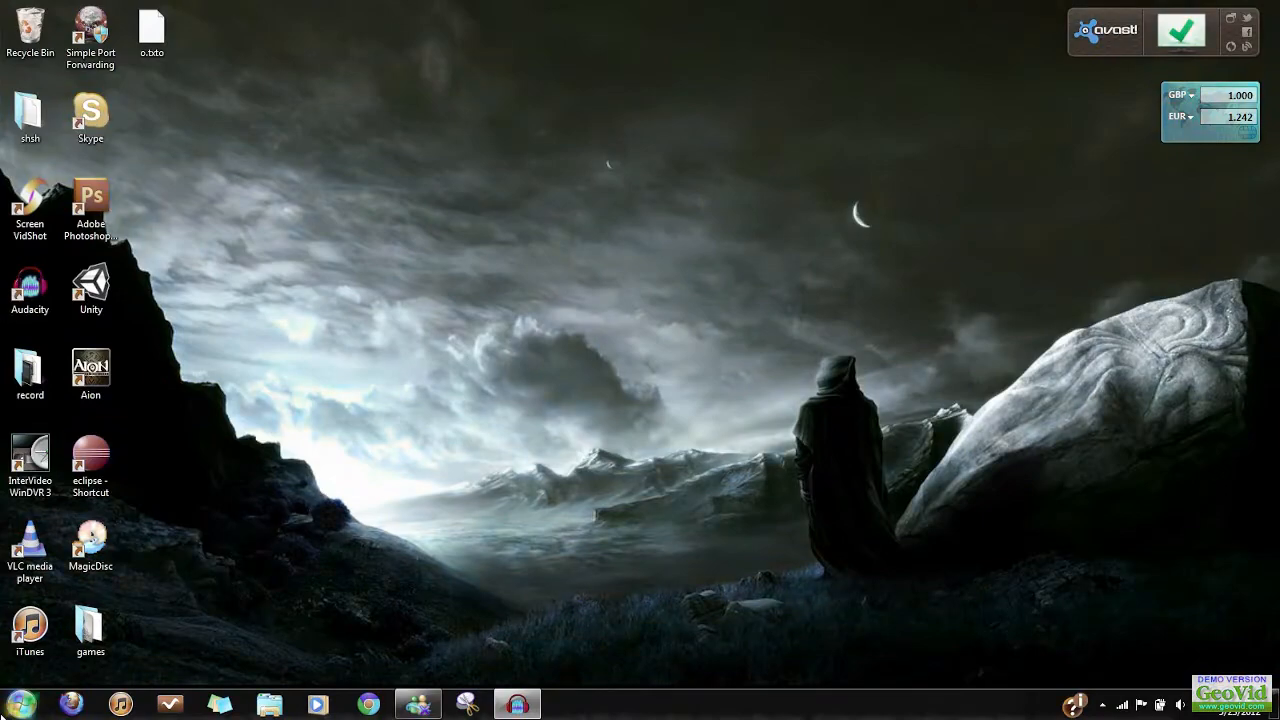
# Open Sound settings via Control Panel's Hardware and Sound page
pyautogui.click(15, 703)
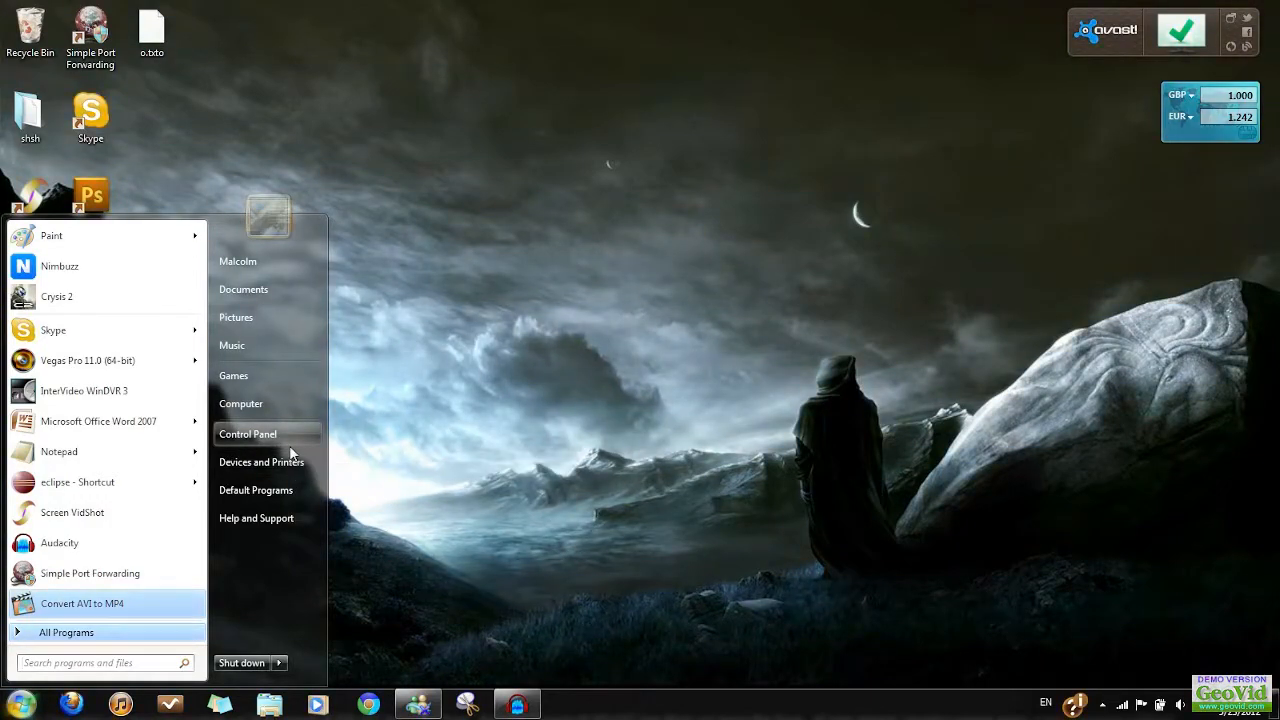
pyautogui.click(247, 433)
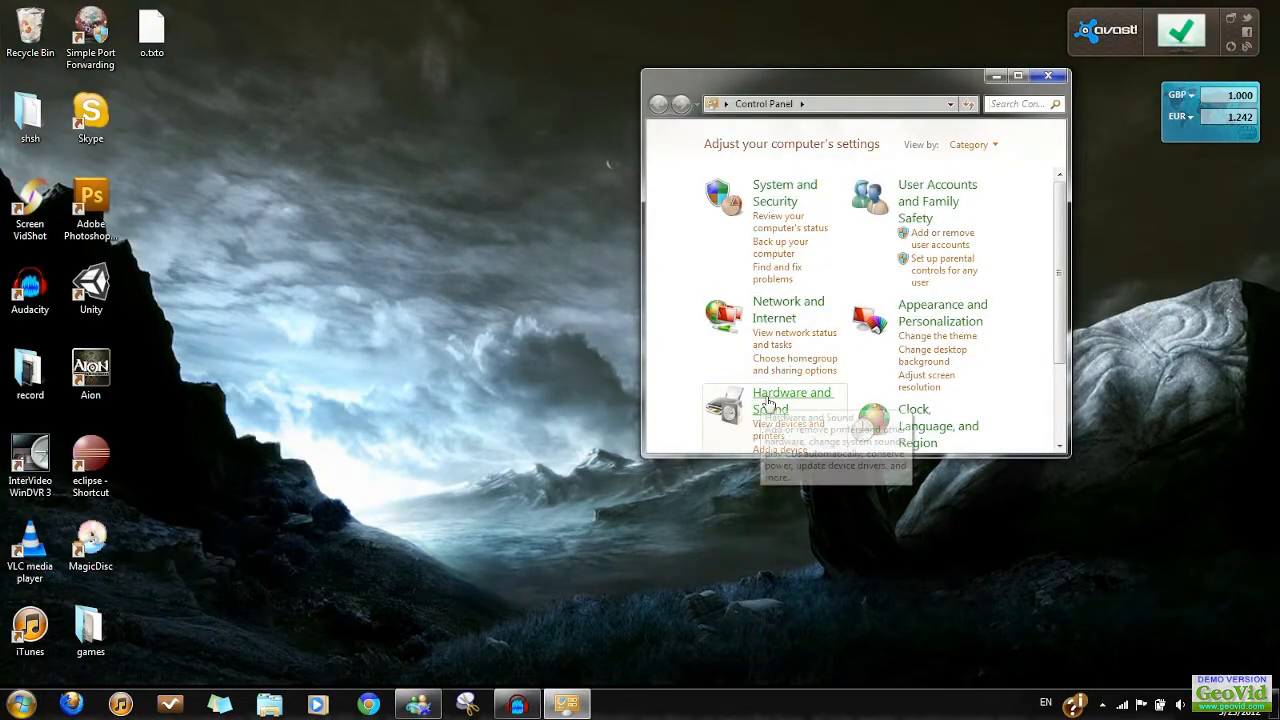
pyautogui.click(791, 399)
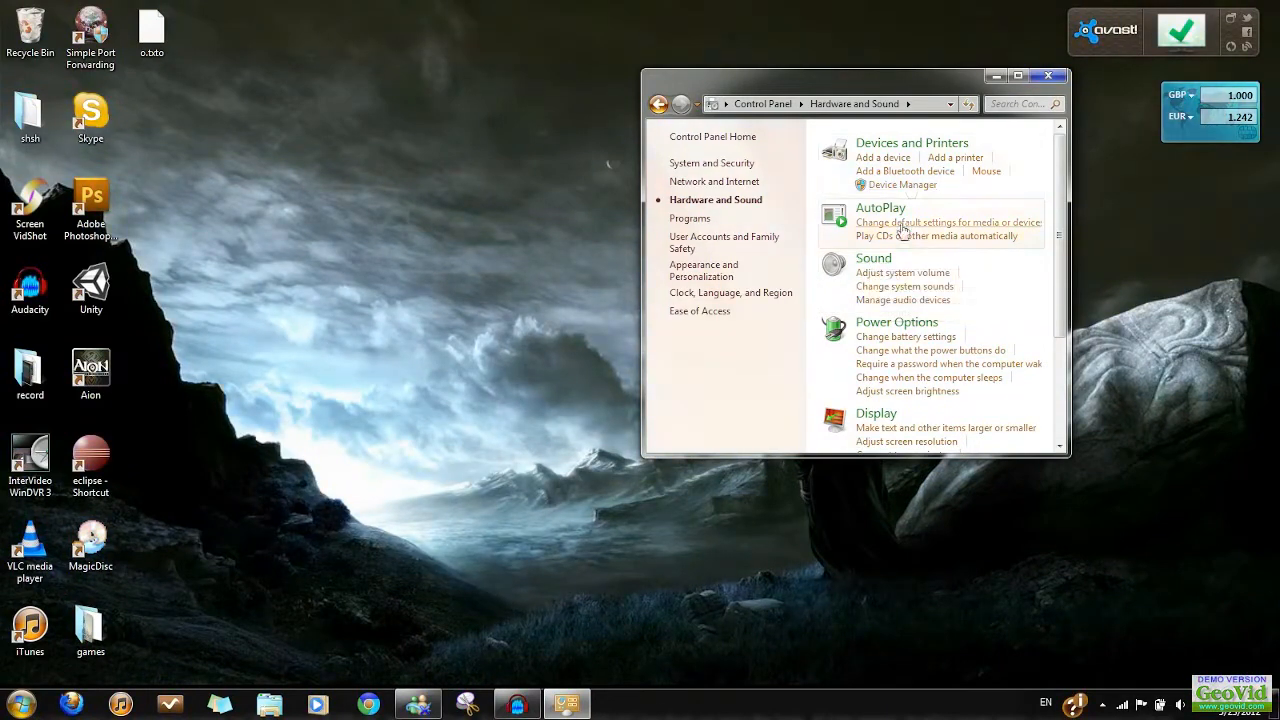
pyautogui.click(873, 258)
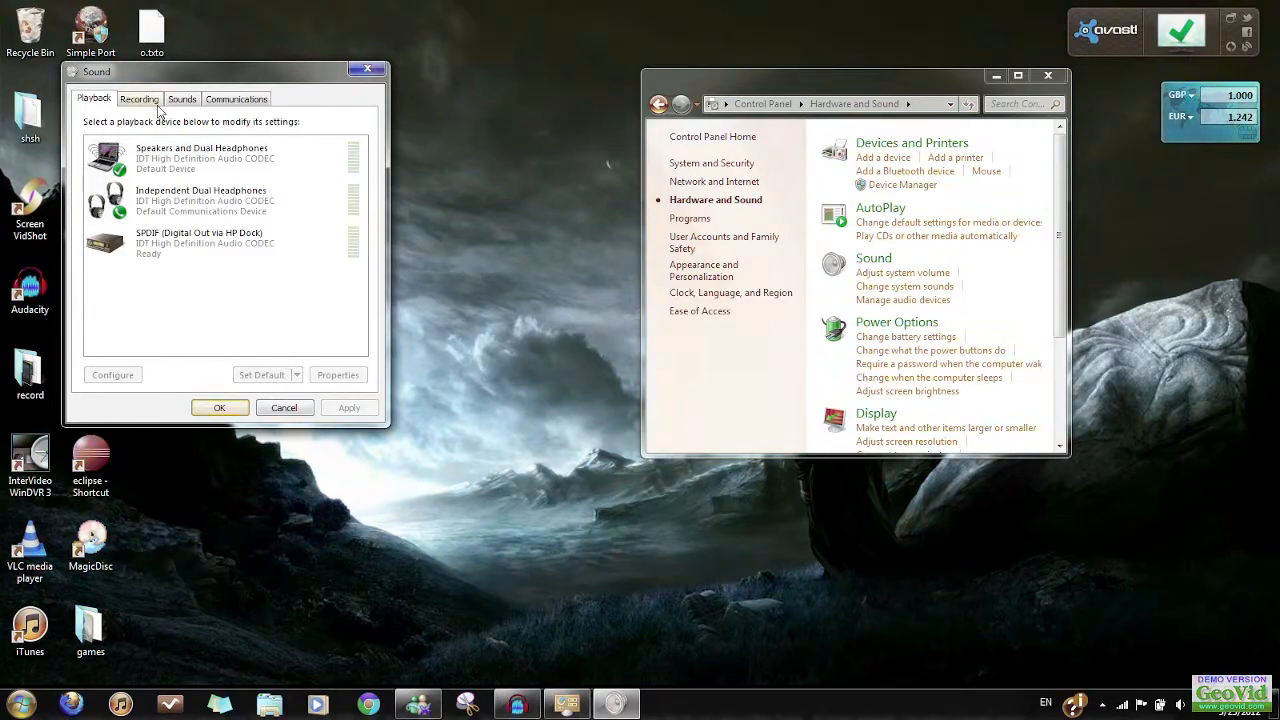
# Set the Line recording input to 48000 Hz DVD quality, then close Control Panel
pyautogui.click(139, 98)
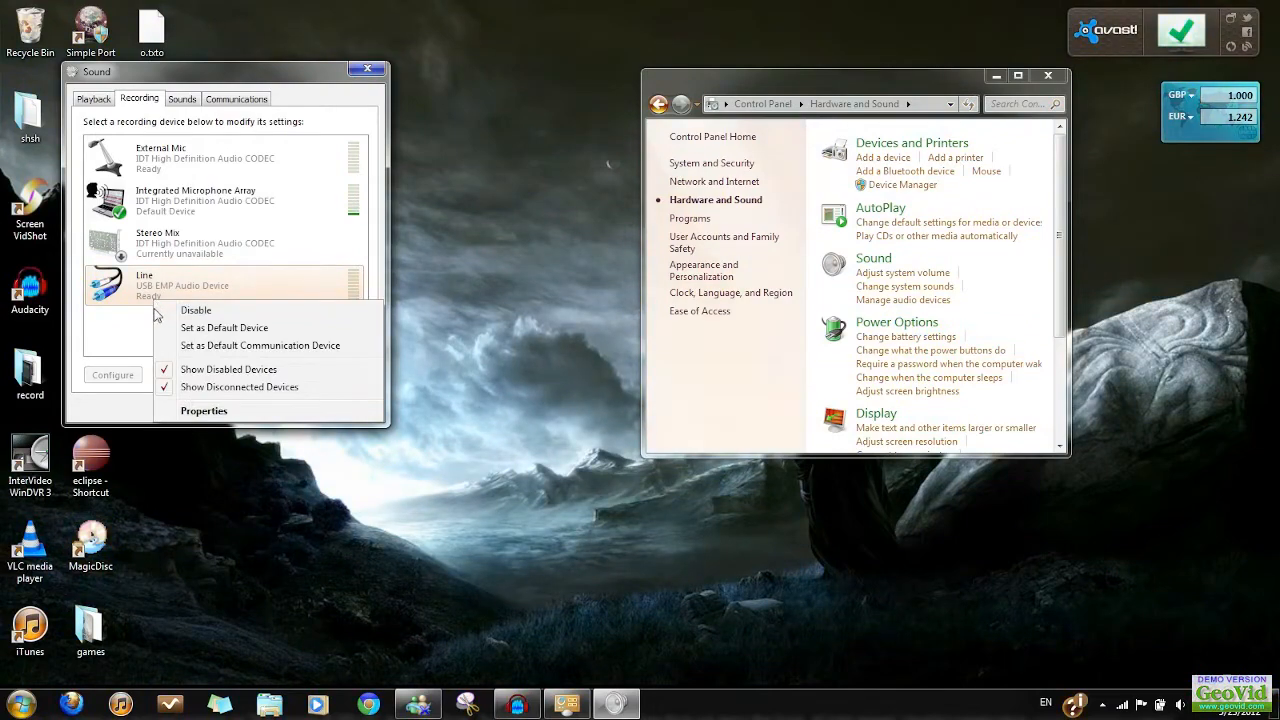
pyautogui.click(204, 410)
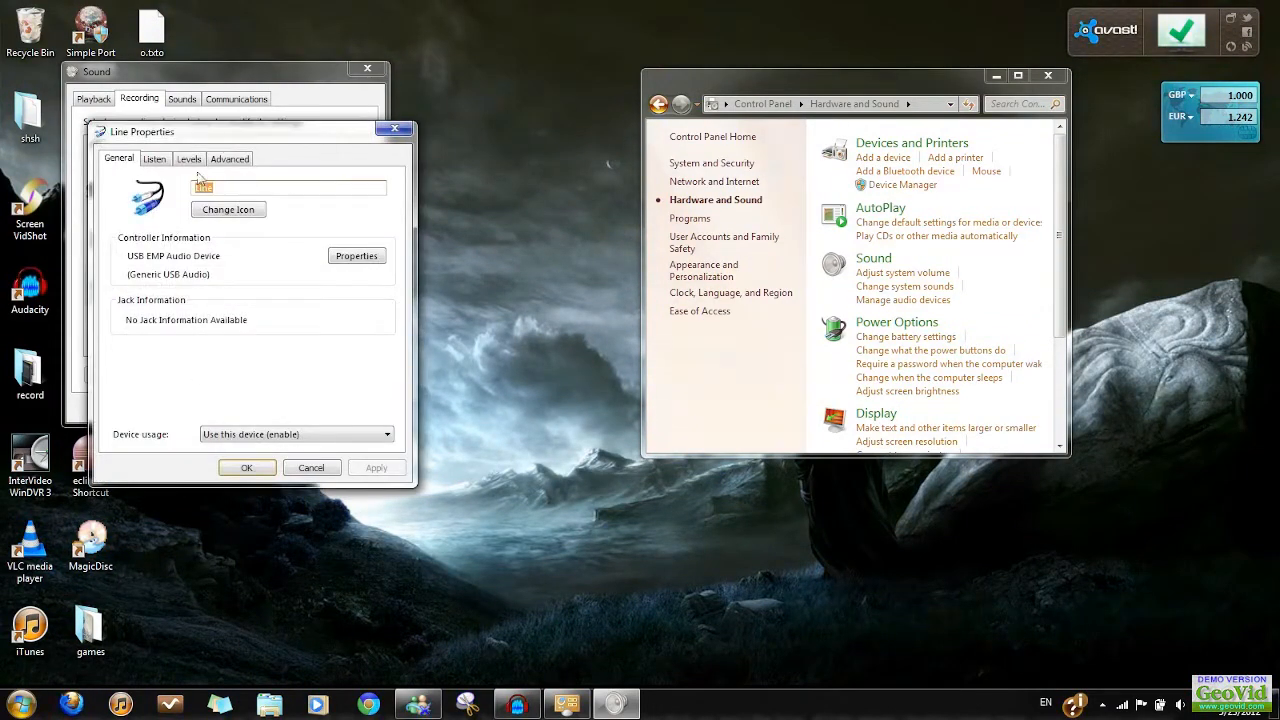
pyautogui.click(229, 158)
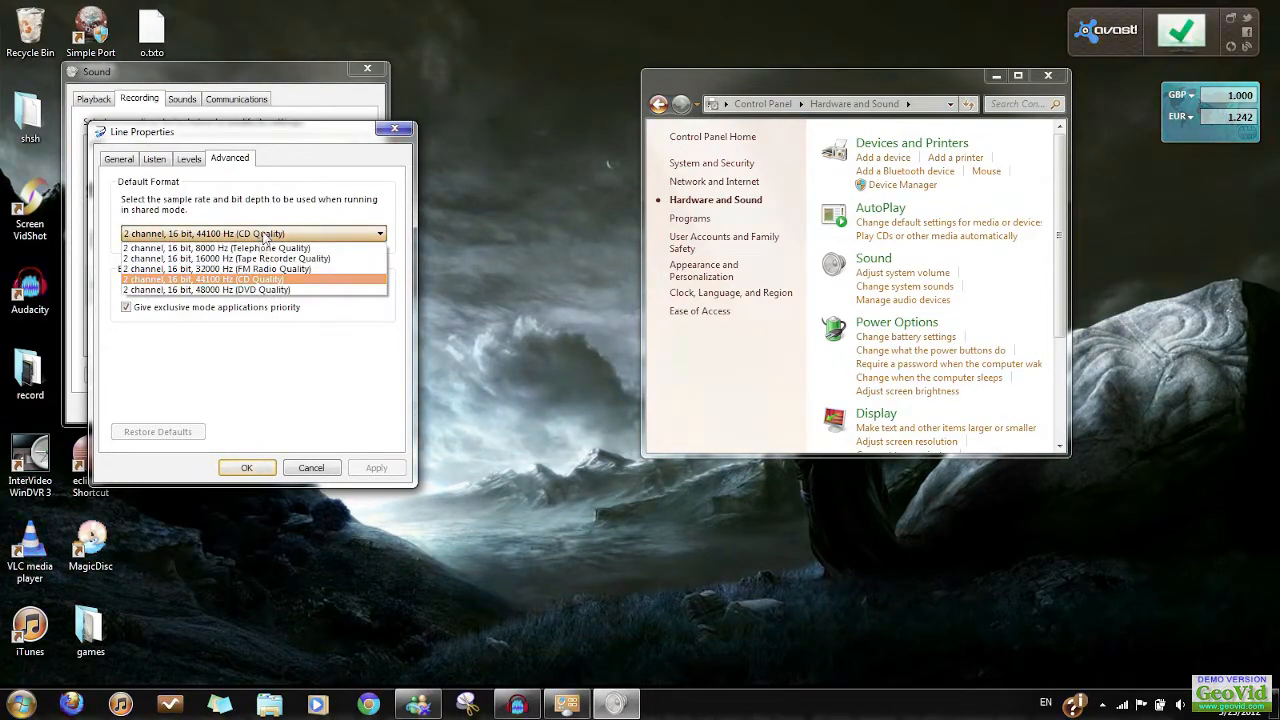
pyautogui.moveTo(258, 290)
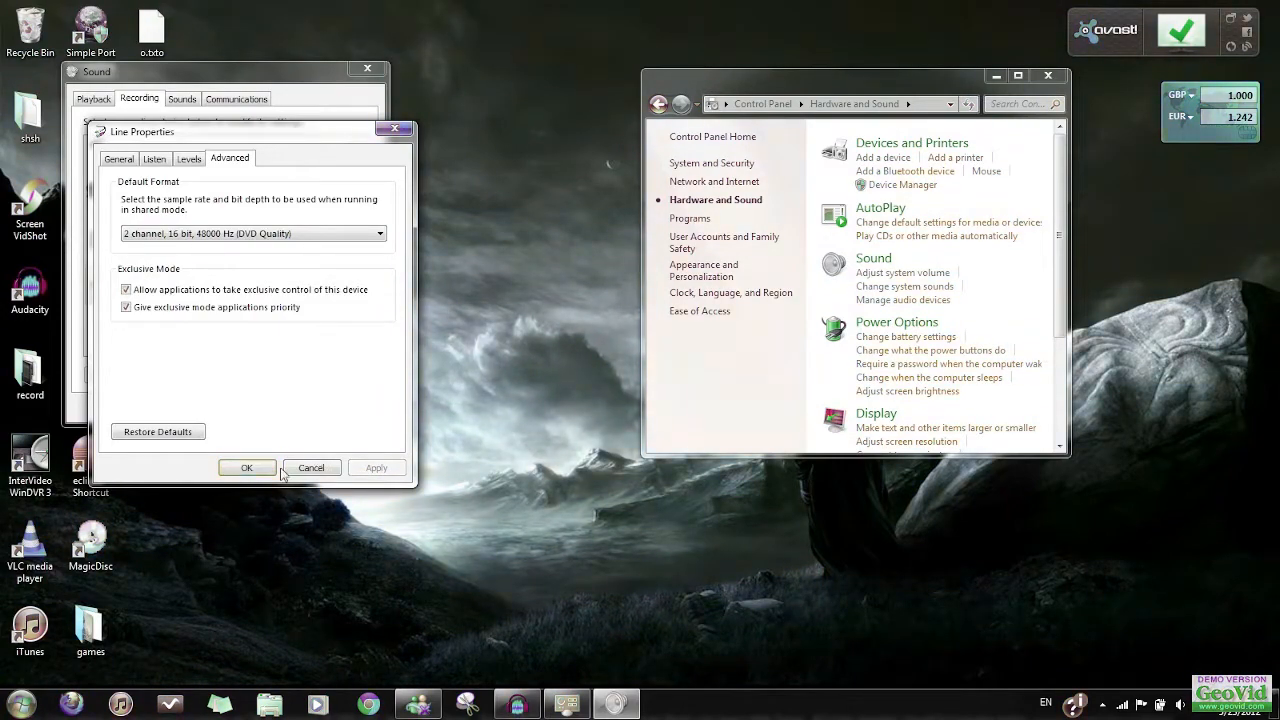
pyautogui.click(247, 467)
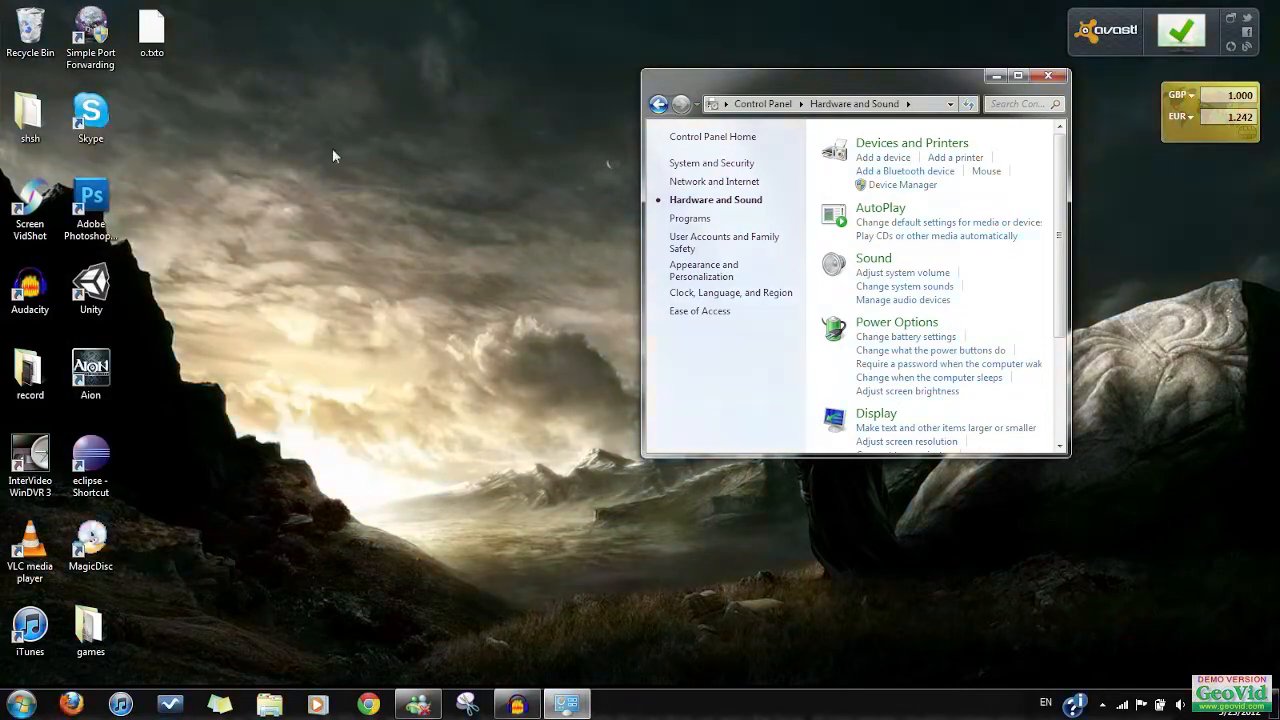
pyautogui.click(1047, 75)
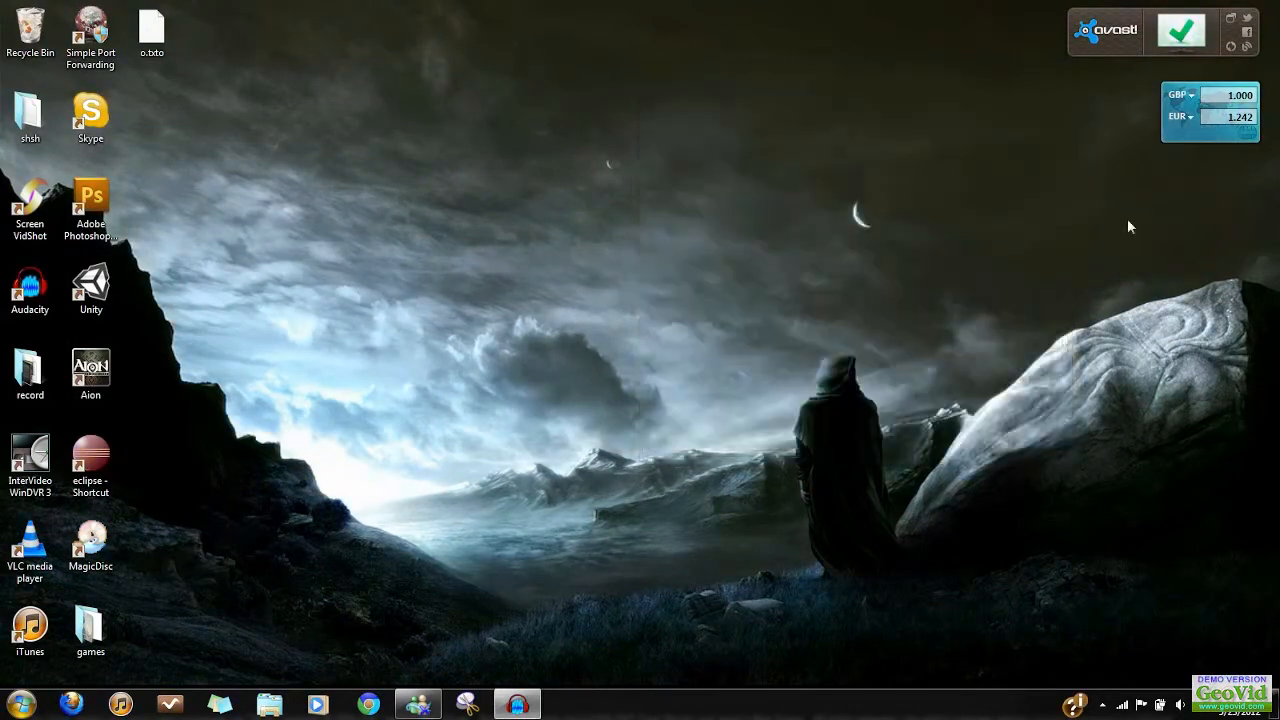
# Launch InterVideo WinDVR 3 from its desktop shortcut and show the panel list
pyautogui.click(30, 455)
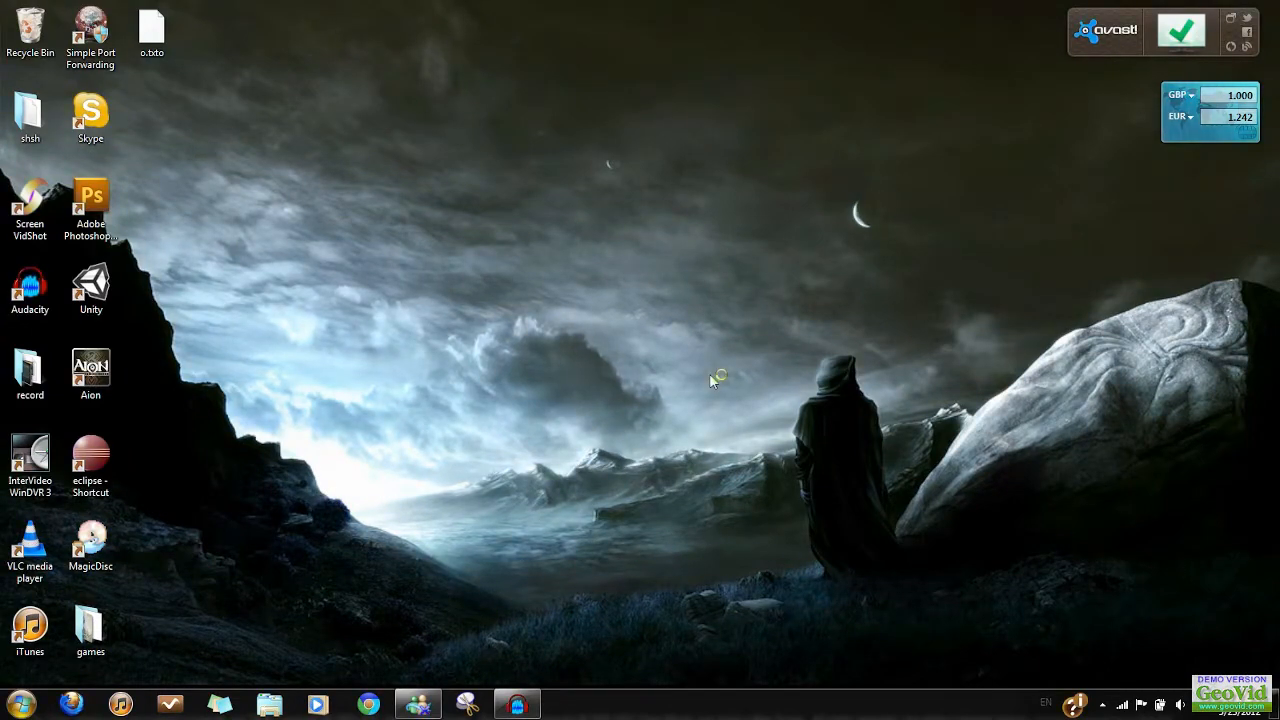
pyautogui.doubleClick(29, 455)
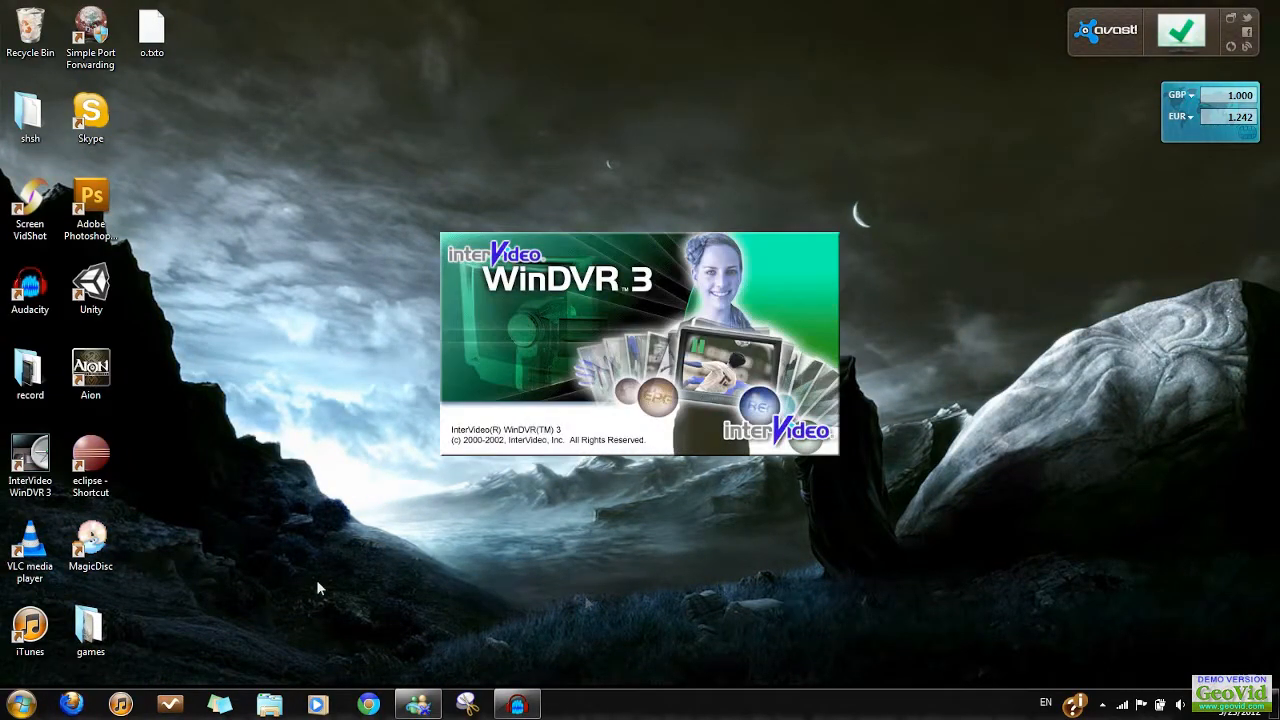
pyautogui.moveTo(685, 502)
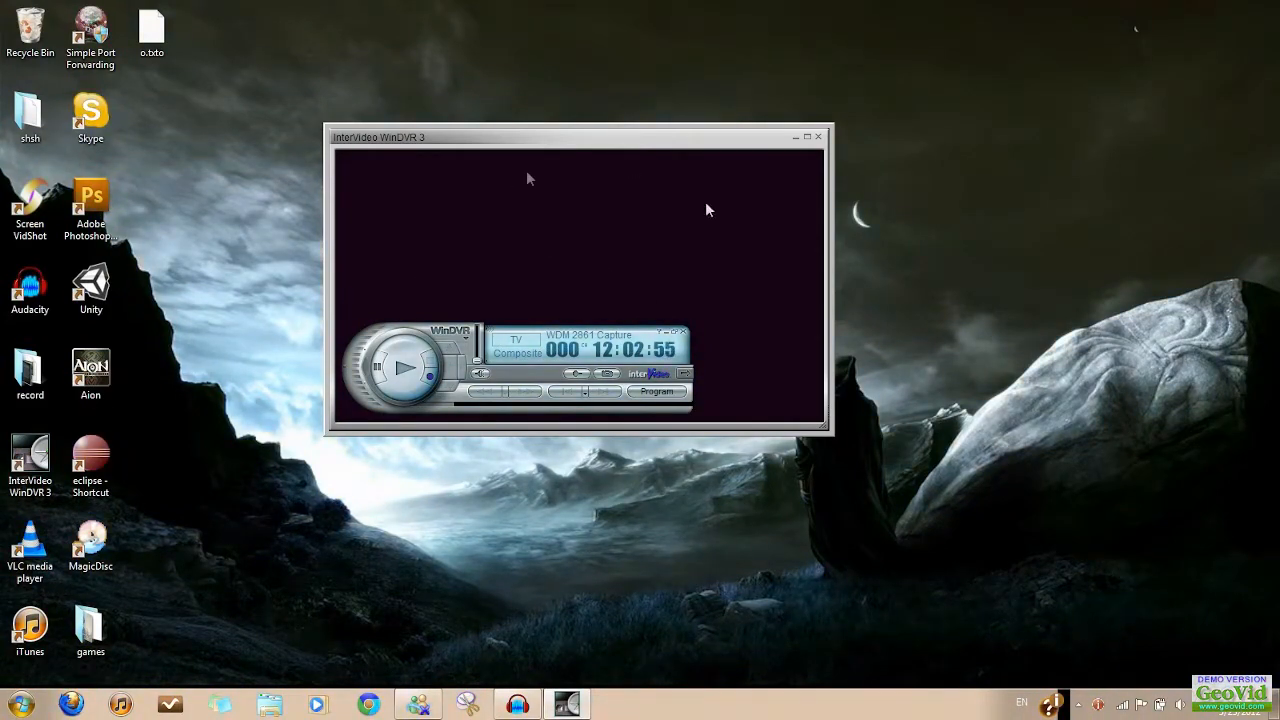
pyautogui.moveTo(490, 216)
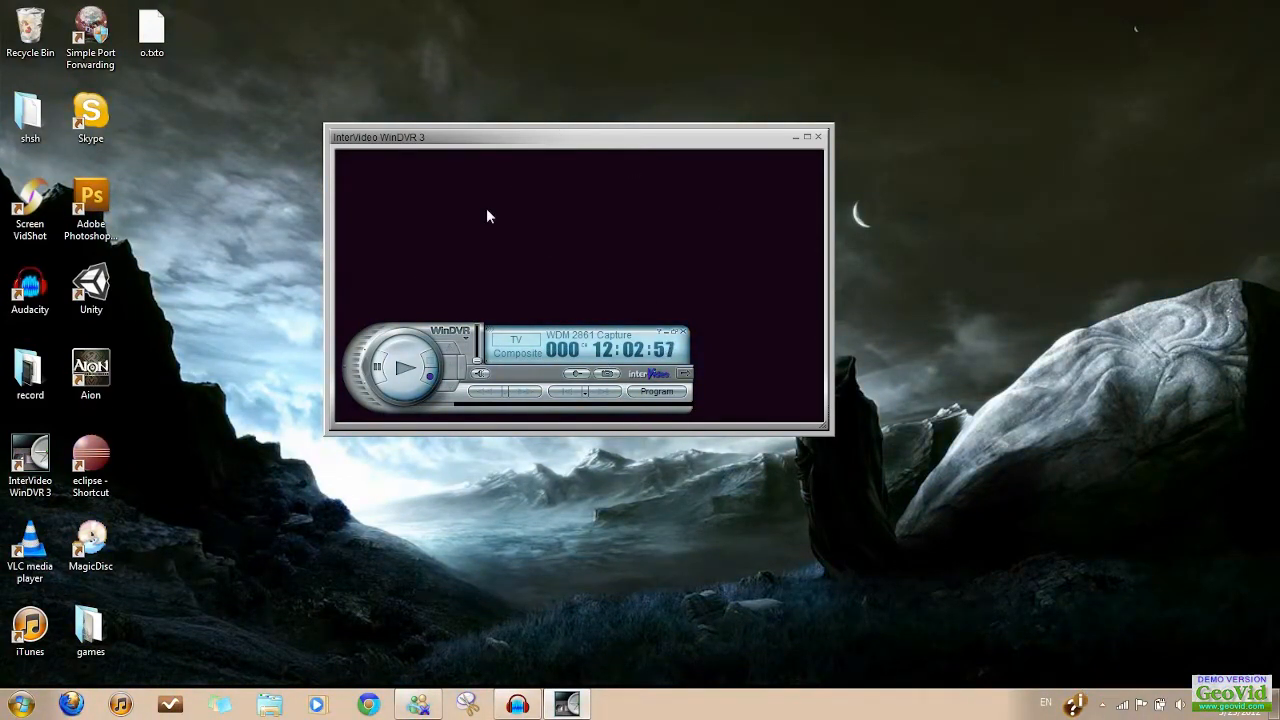
pyautogui.click(685, 373)
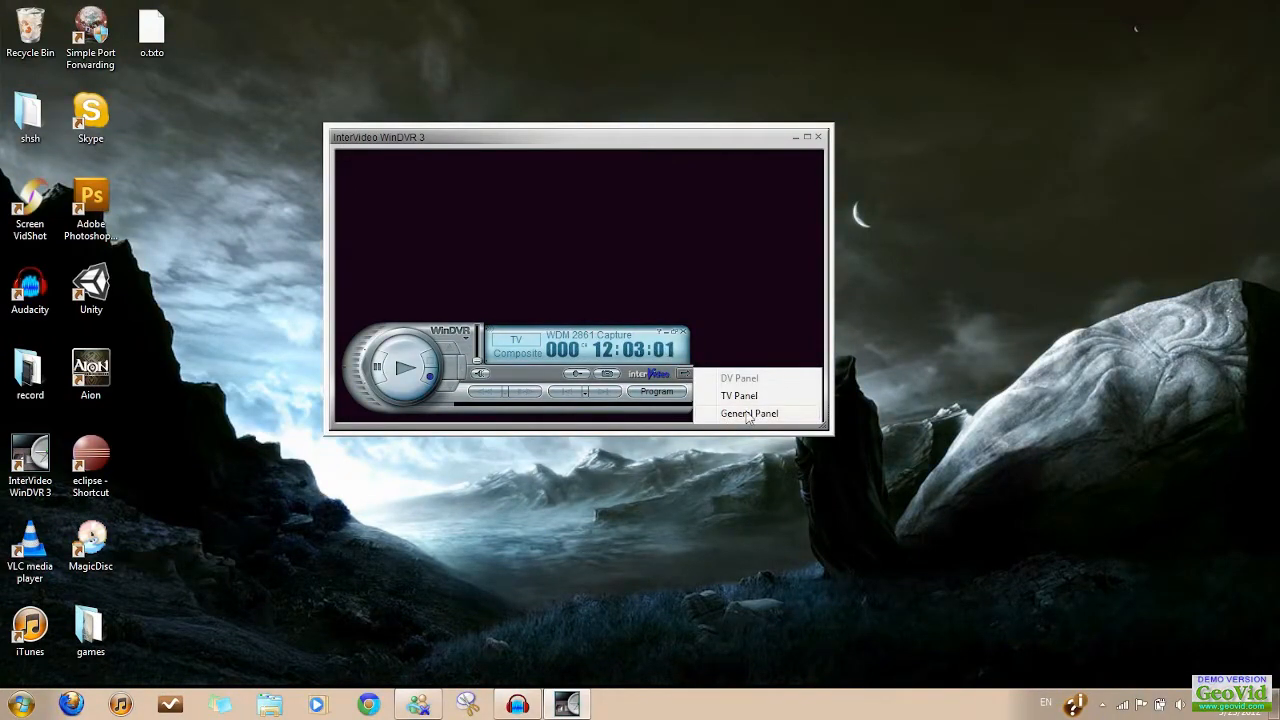
# In General Panel setup, choose WDM 2861 Capture video and Line (USB EMP Audio Device) audio
pyautogui.click(749, 413)
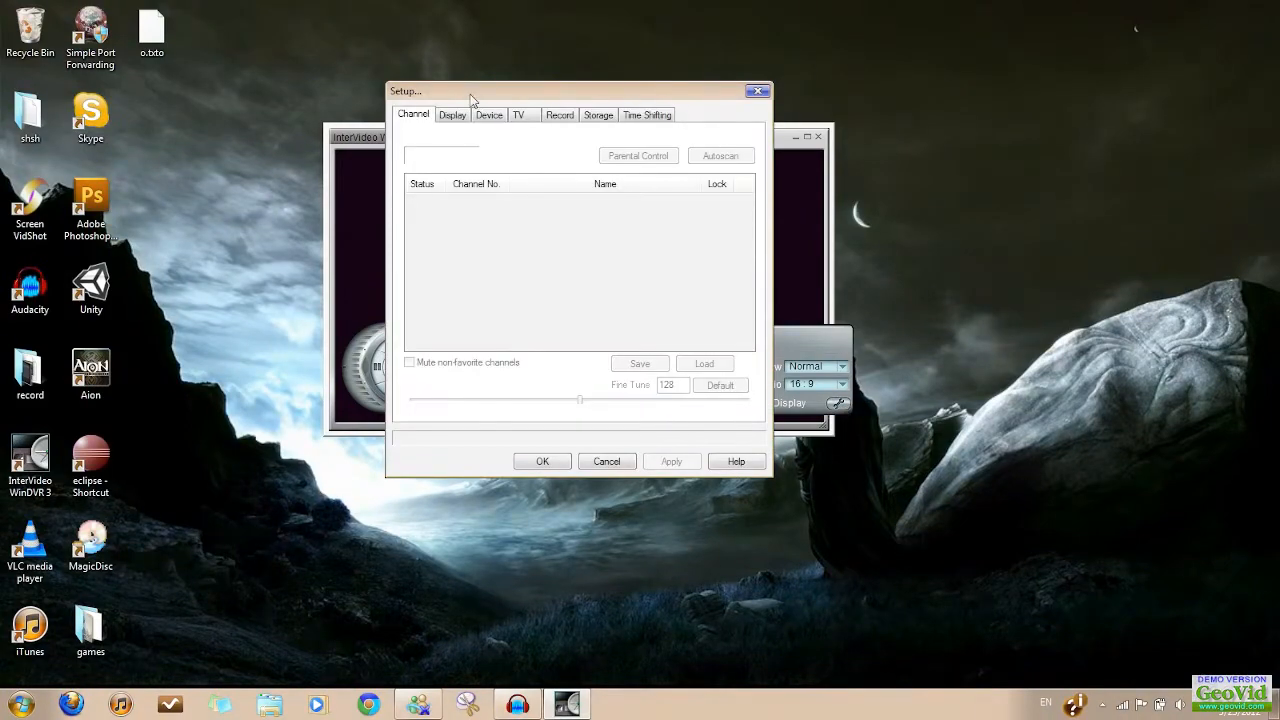
pyautogui.click(452, 114)
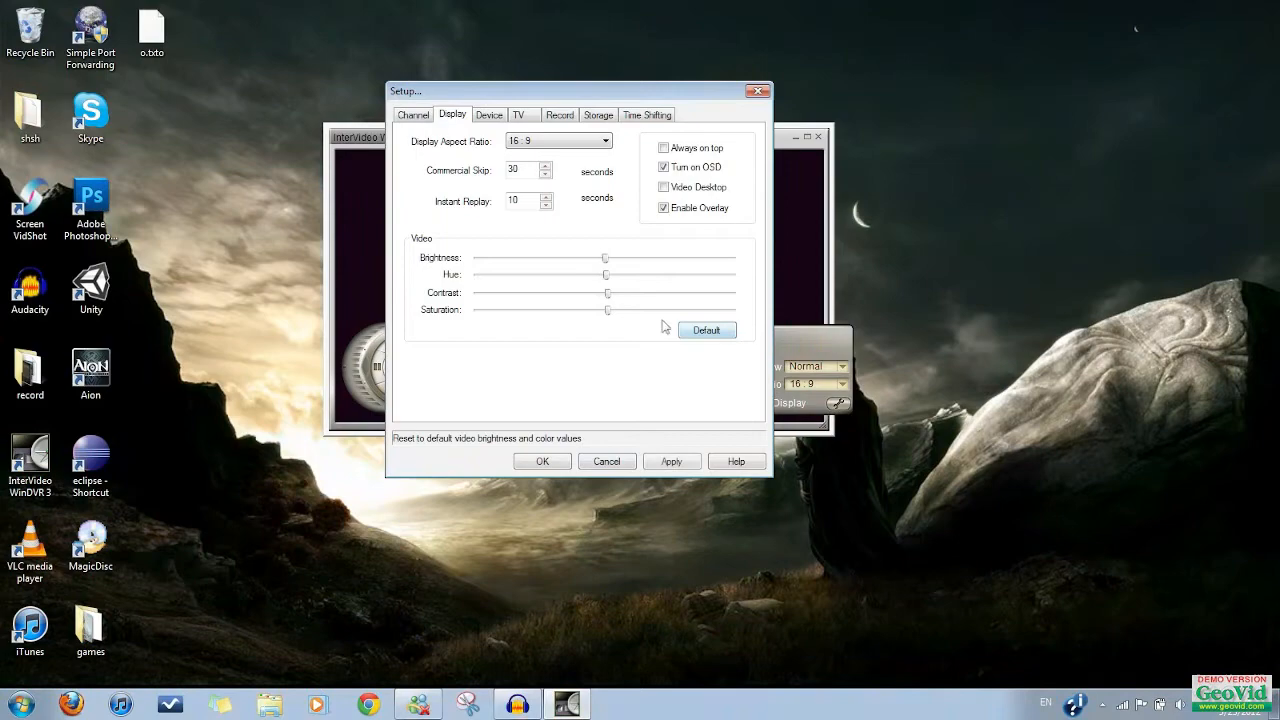
pyautogui.click(489, 114)
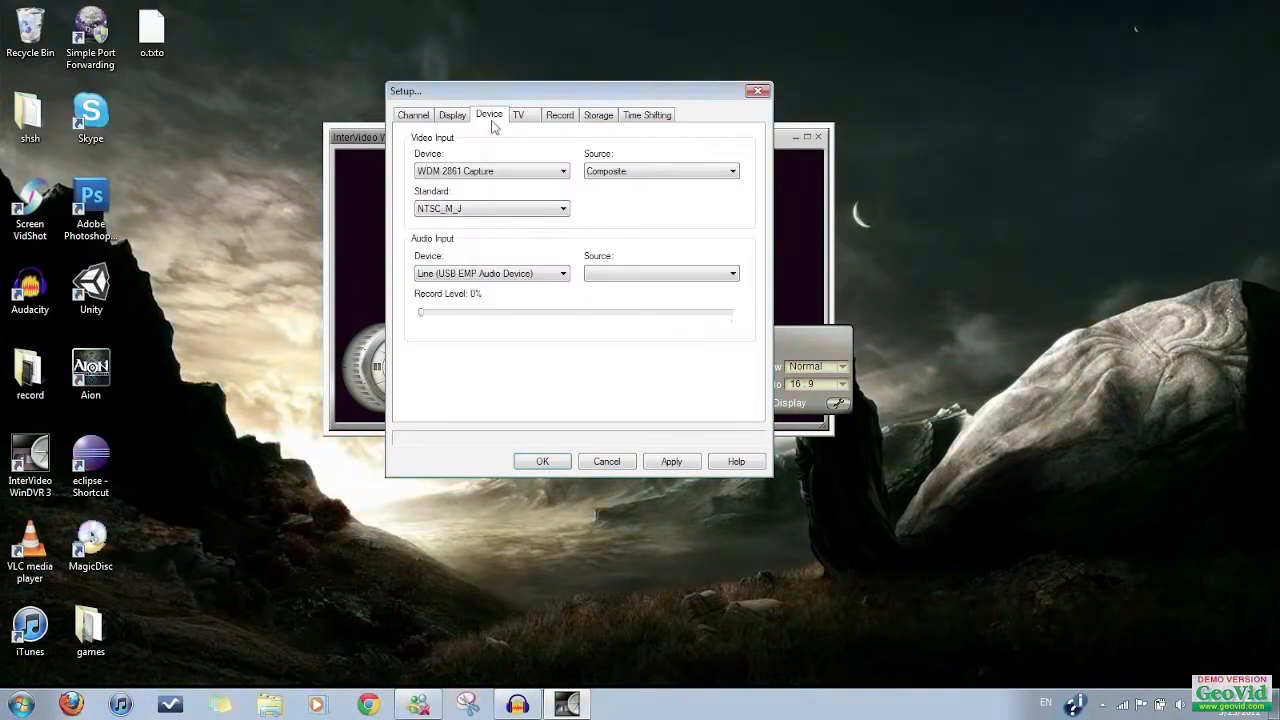
pyautogui.click(562, 170)
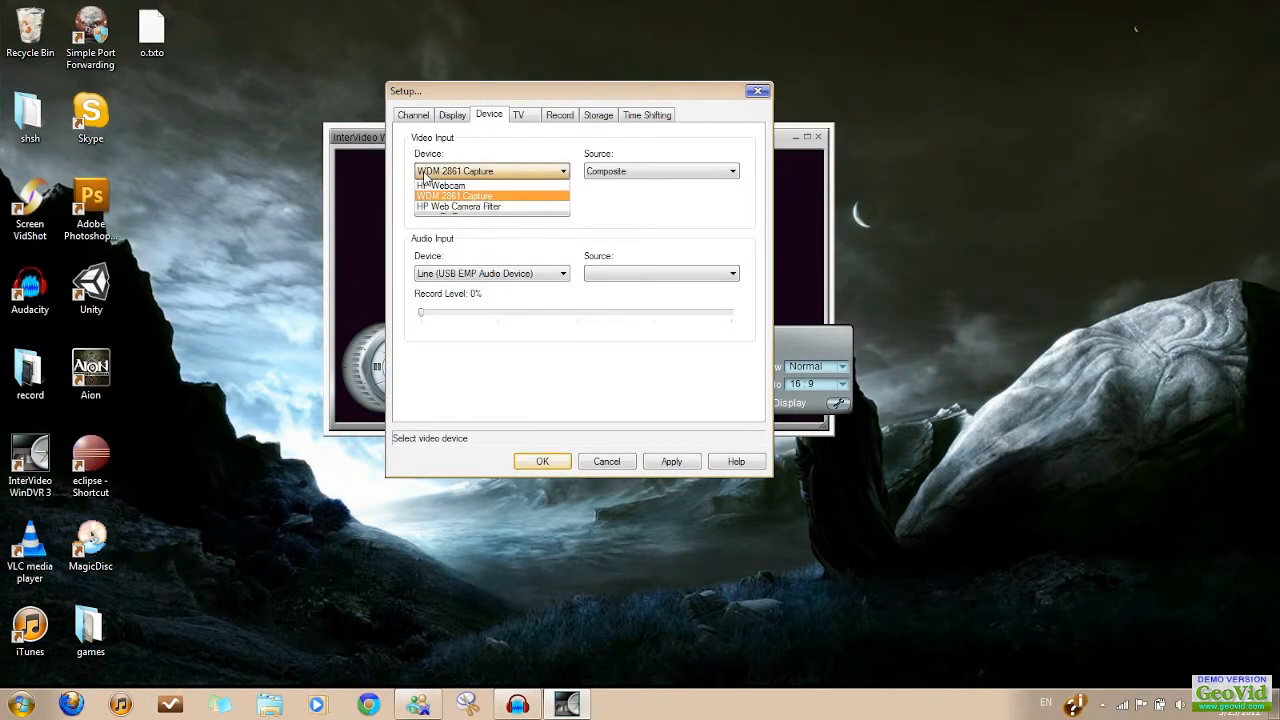
pyautogui.click(455, 195)
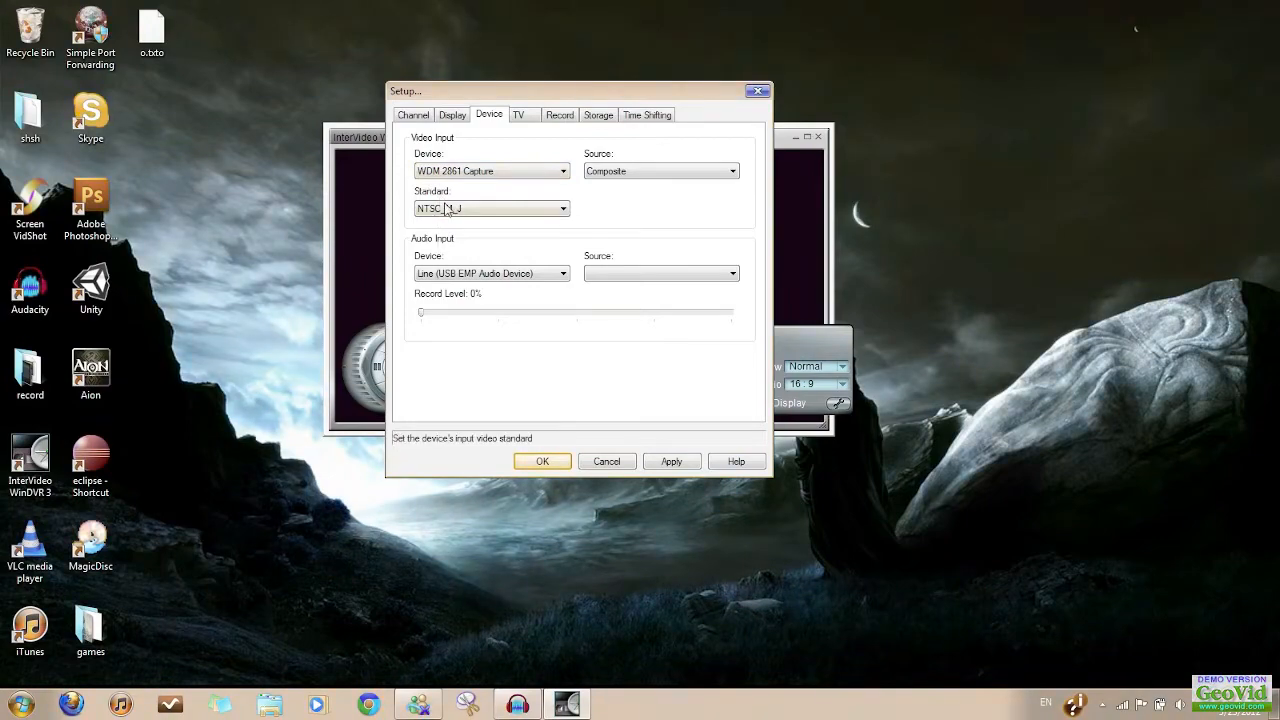
pyautogui.click(562, 208)
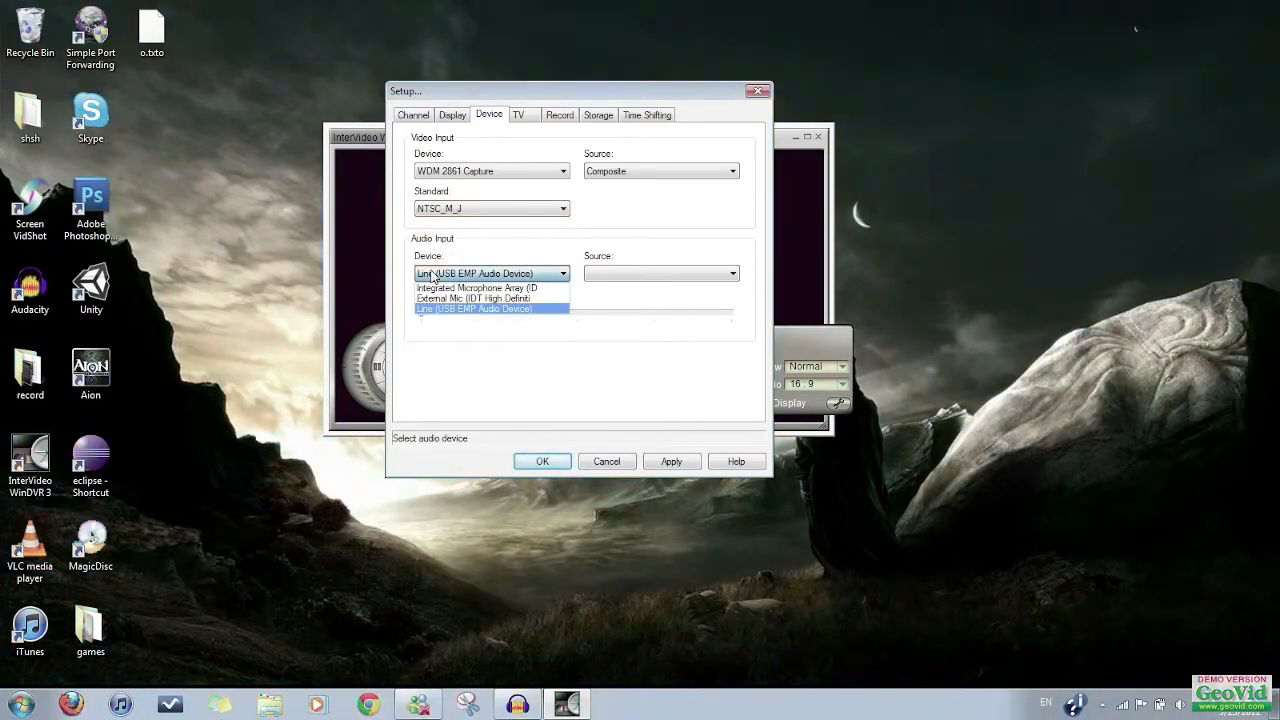
pyautogui.click(473, 308)
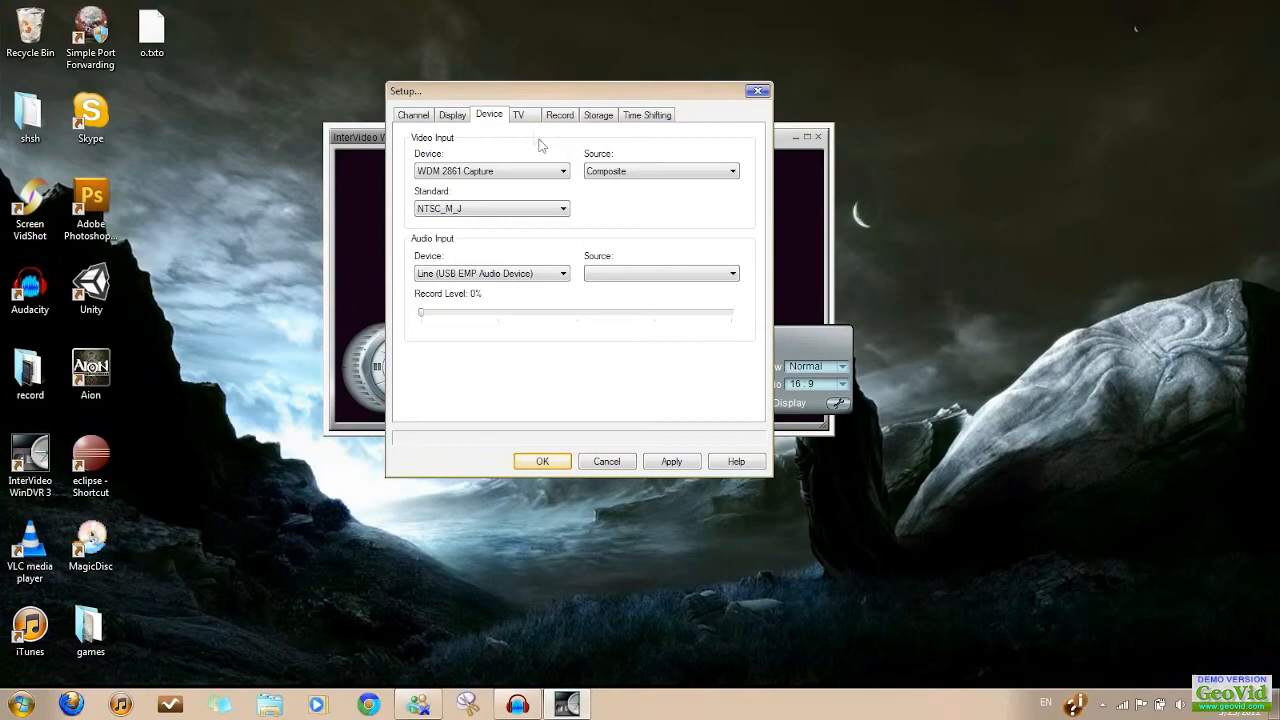
# Review the TV, Record, Storage and Time Shifting tabs, then apply and confirm setup
pyautogui.click(519, 114)
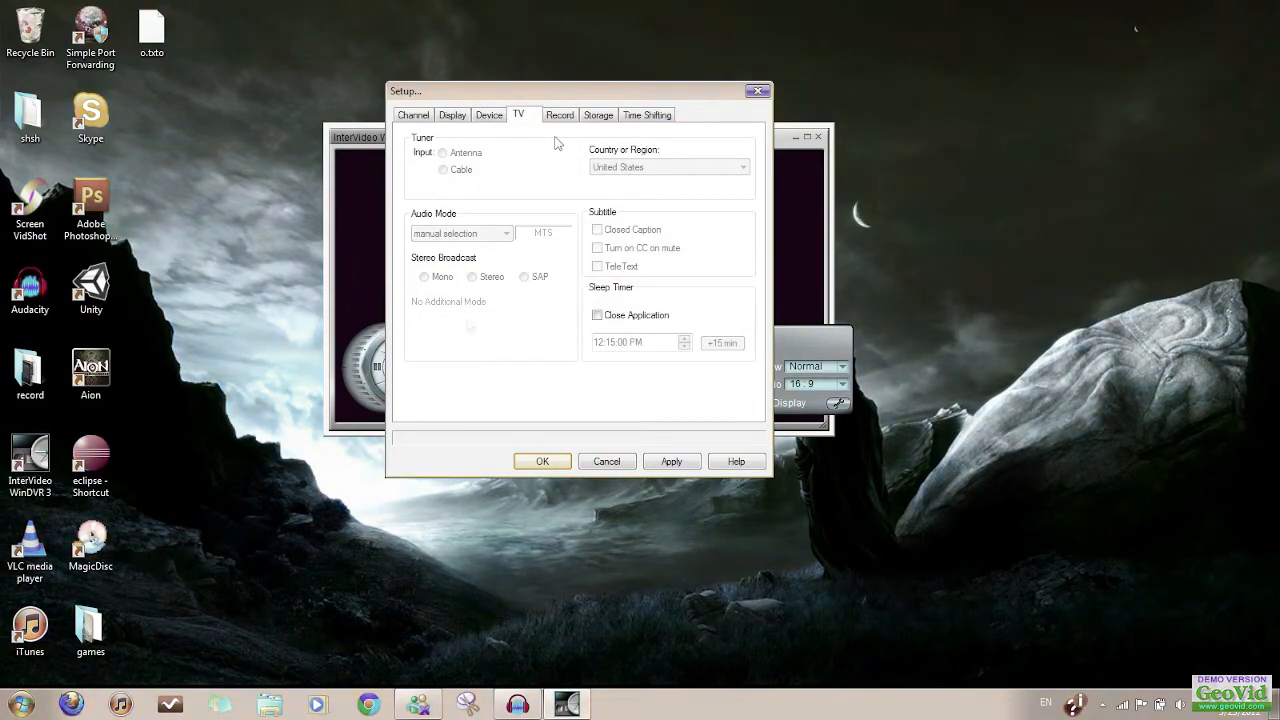
pyautogui.click(559, 114)
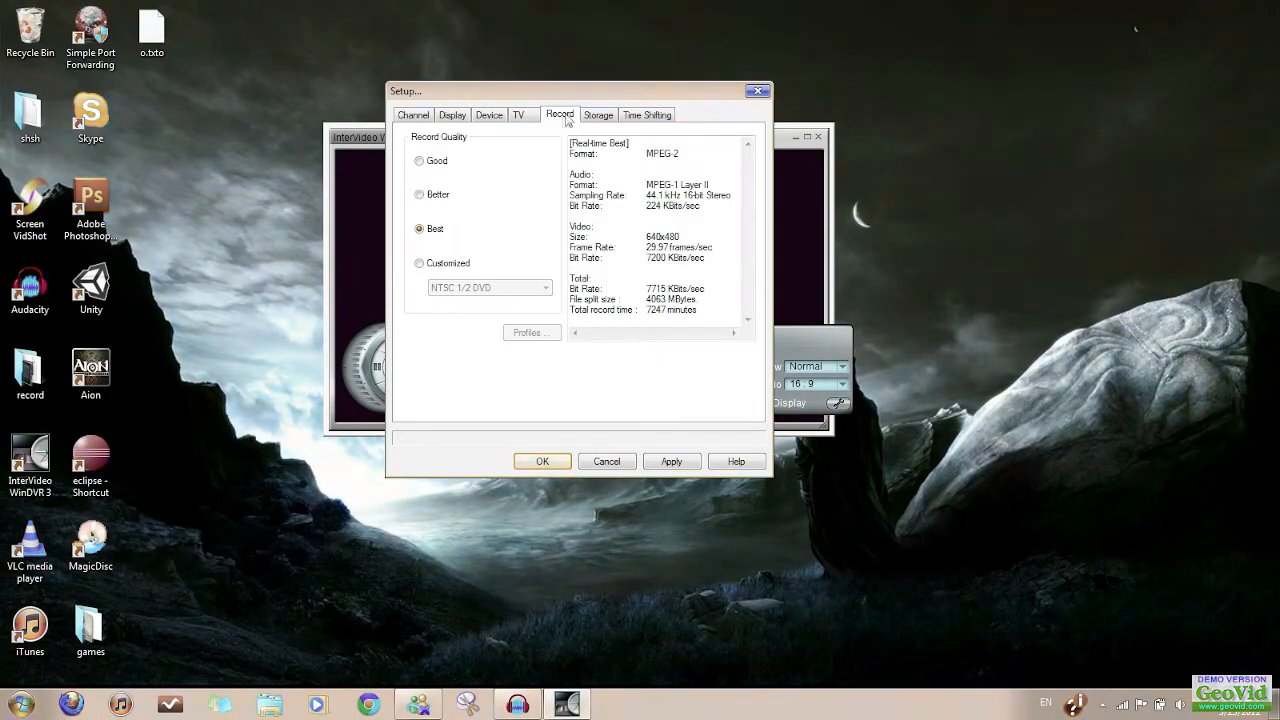
pyautogui.moveTo(548, 220)
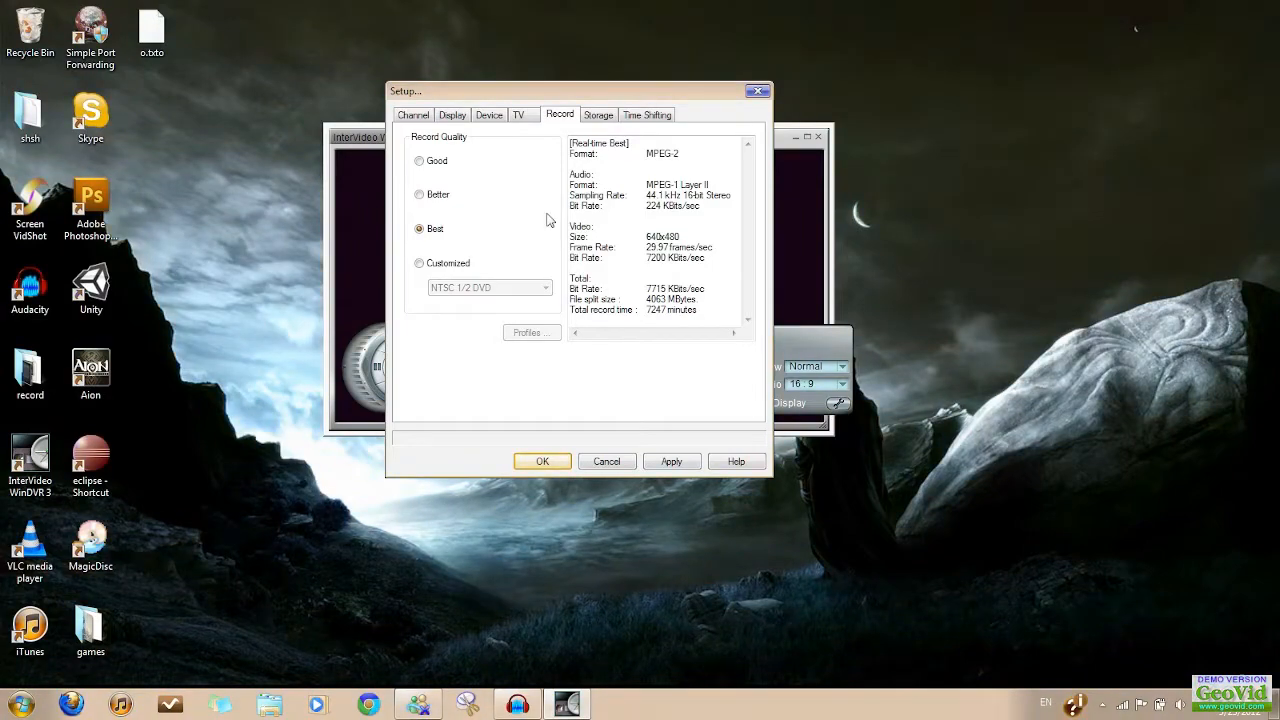
pyautogui.click(598, 114)
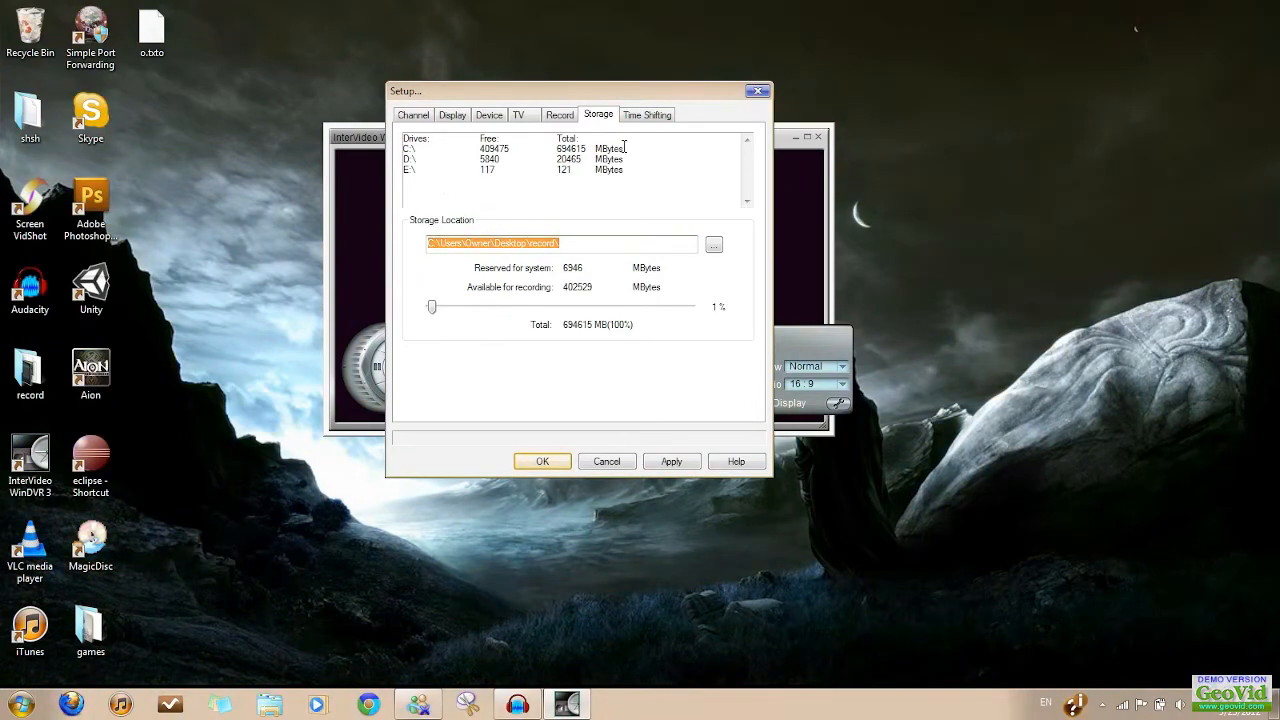
pyautogui.click(647, 114)
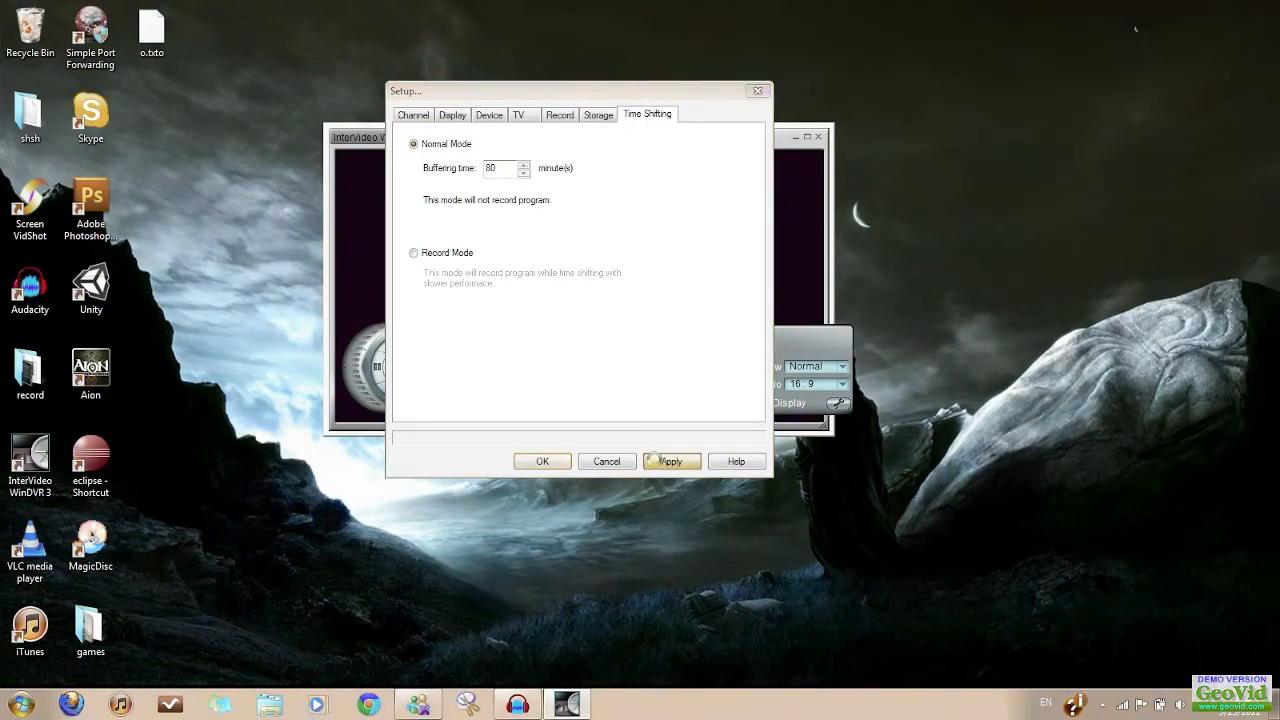
pyautogui.click(671, 461)
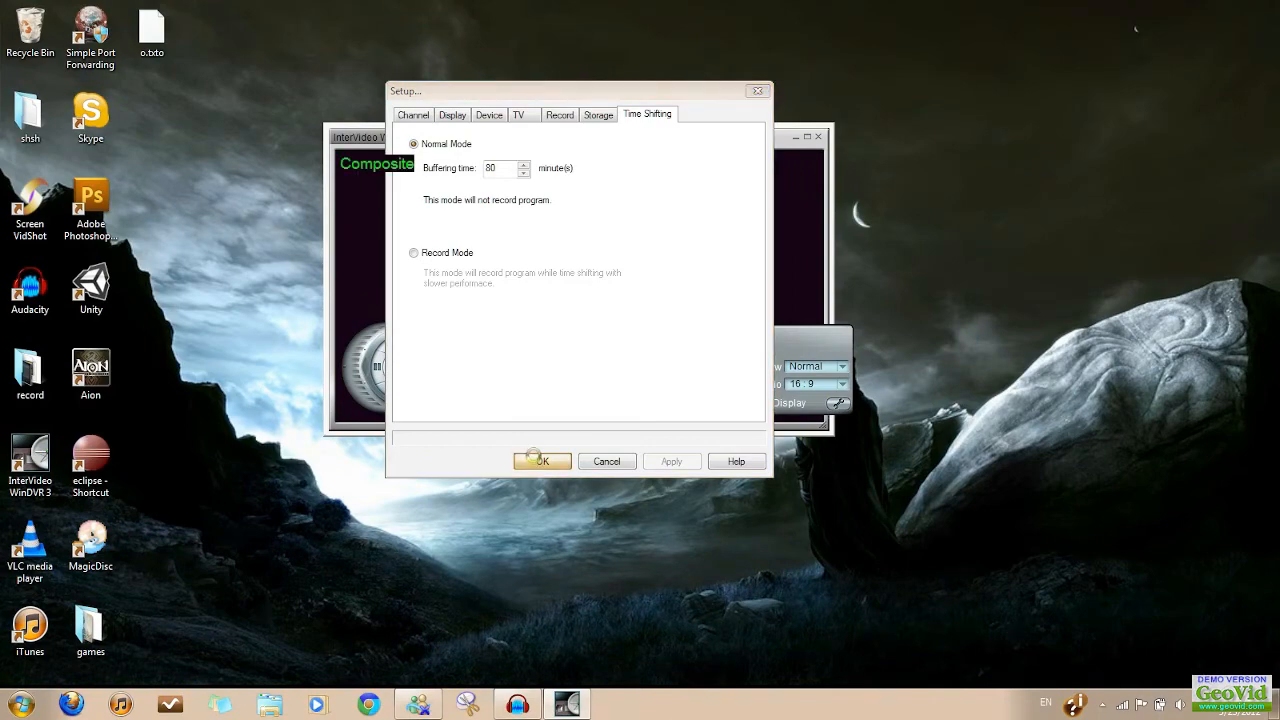
pyautogui.click(540, 461)
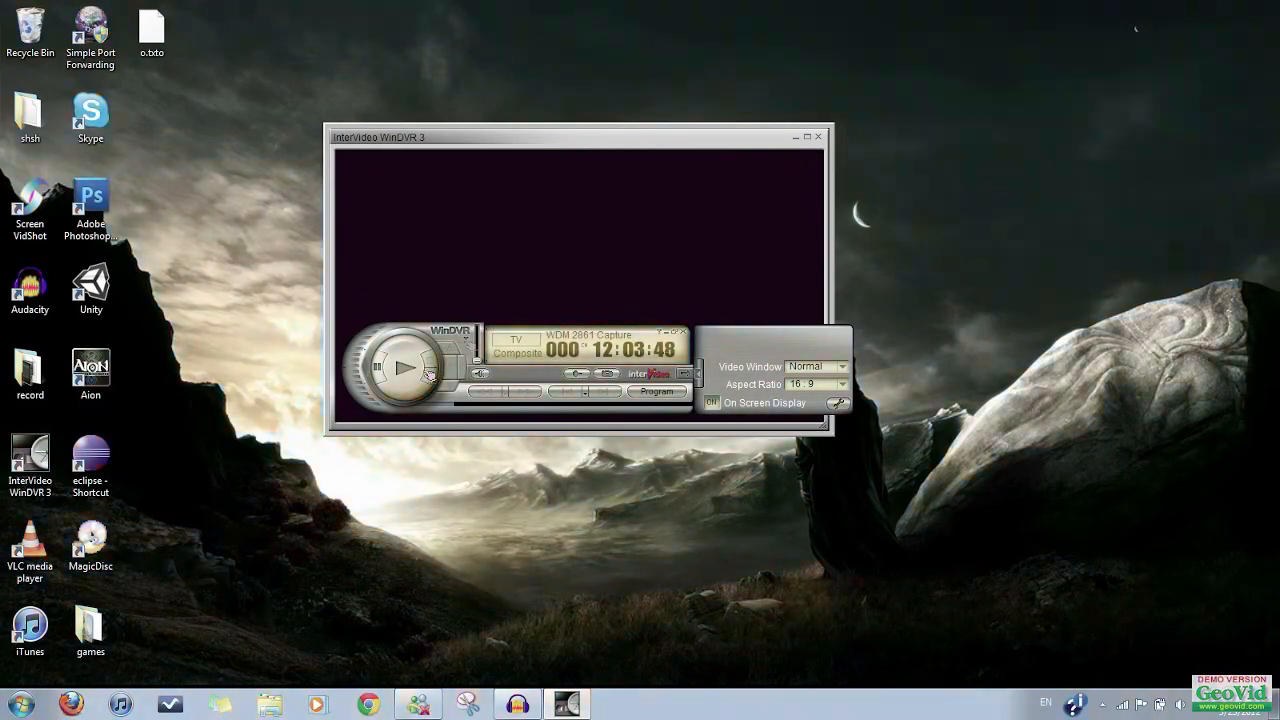
pyautogui.moveTo(783, 194)
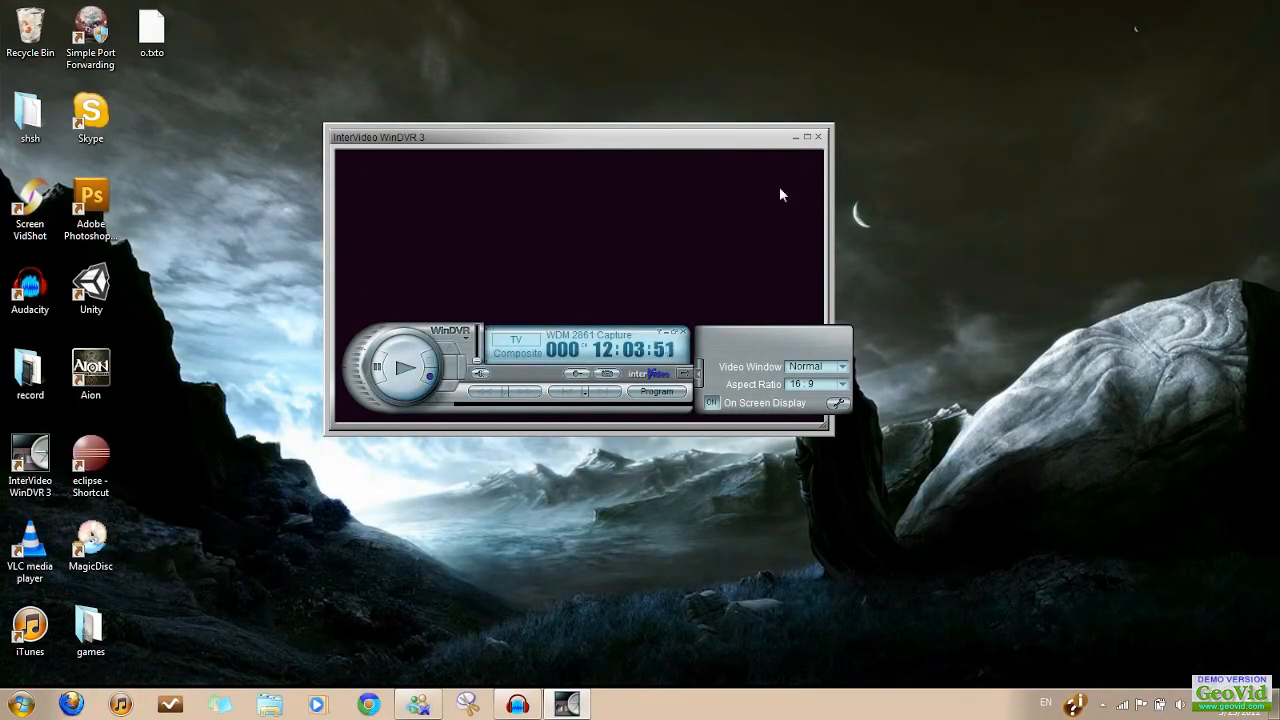